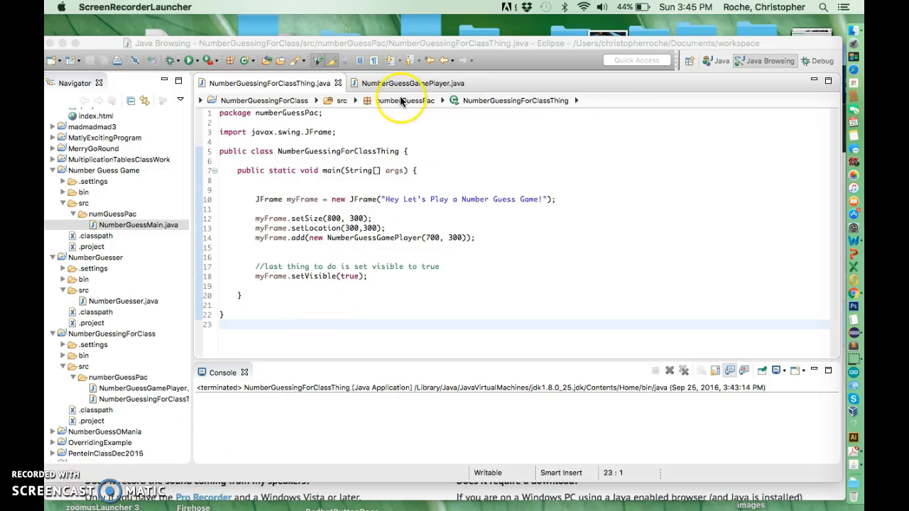
mouse_move(364, 254)
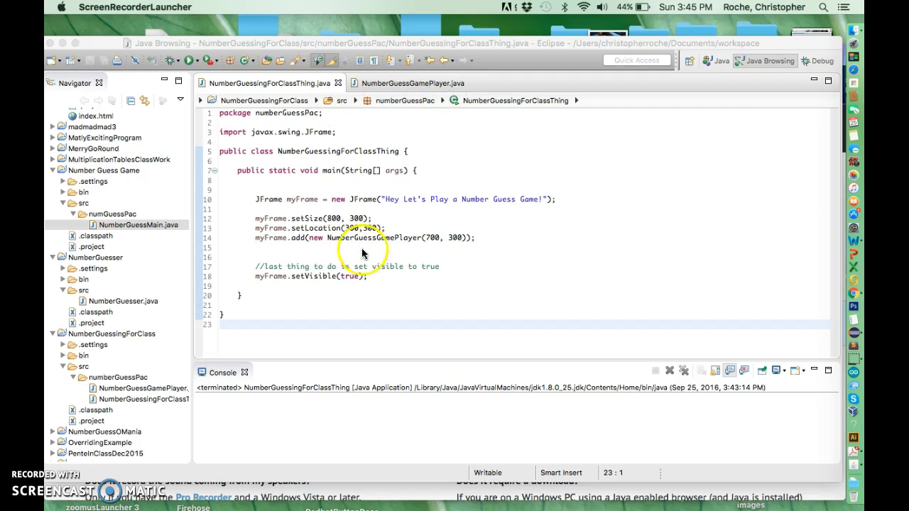
mouse_move(230, 83)
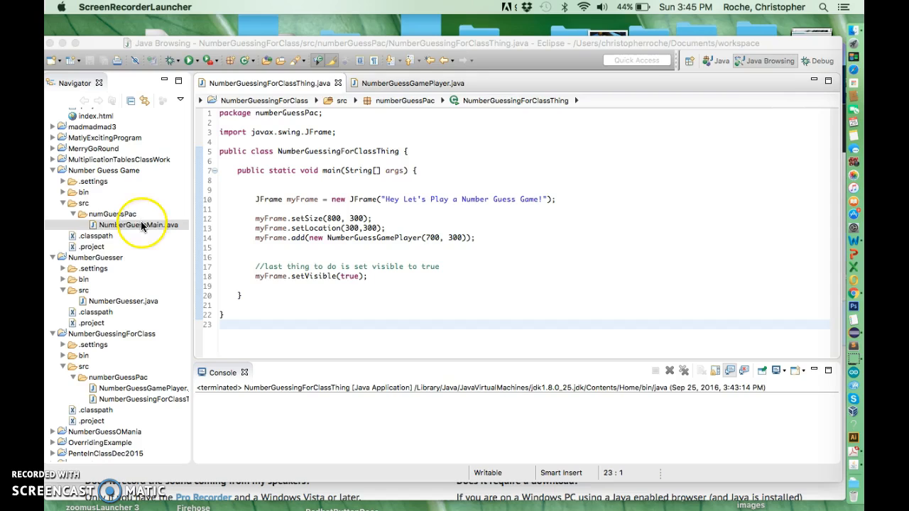
mouse_move(305, 159)
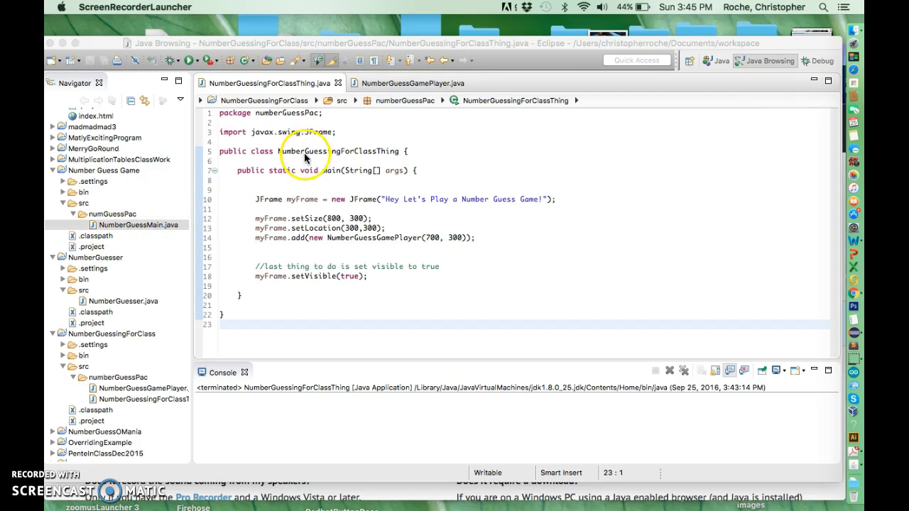
mouse_move(488, 207)
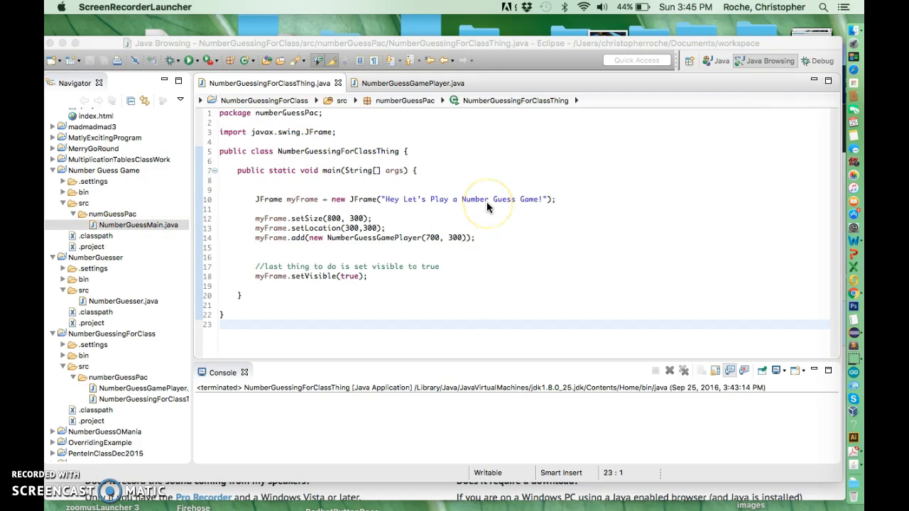
mouse_move(303, 348)
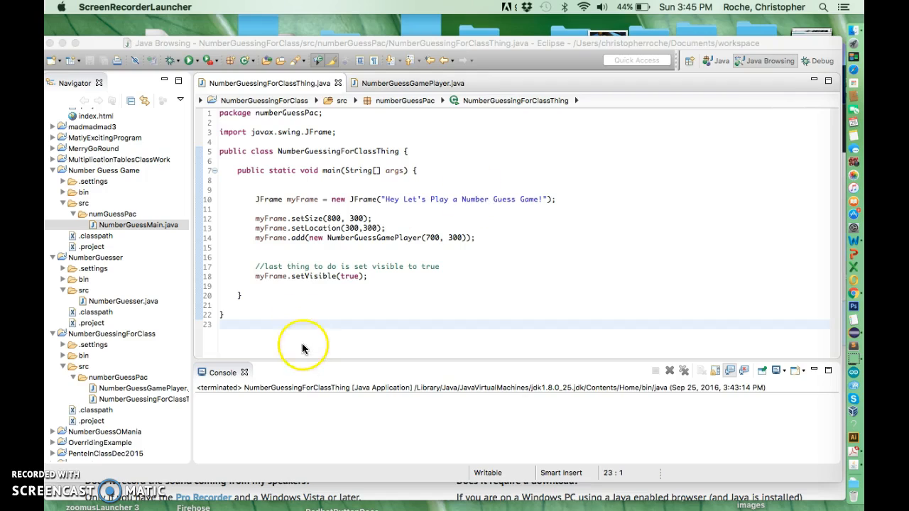
mouse_move(305, 355)
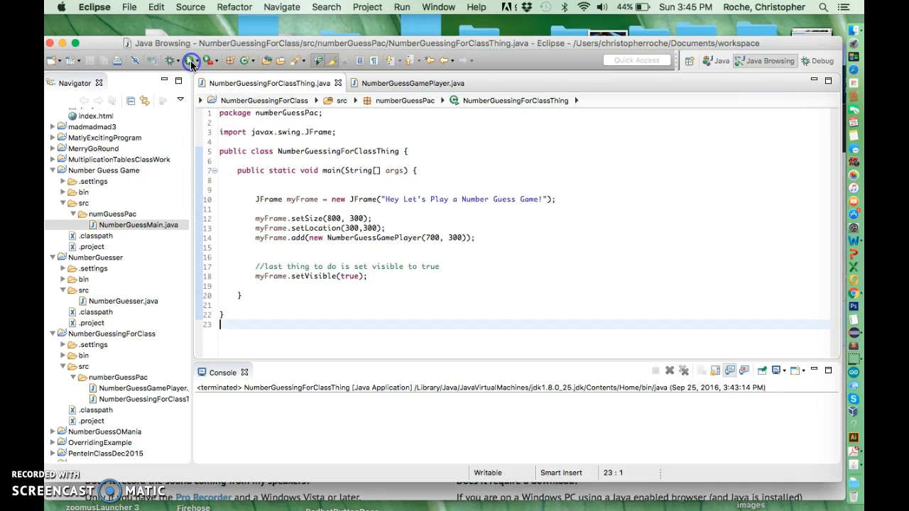
Step: Launch the number guessing game to show its 1-to-100, five-guess welcome prompt
click(191, 60)
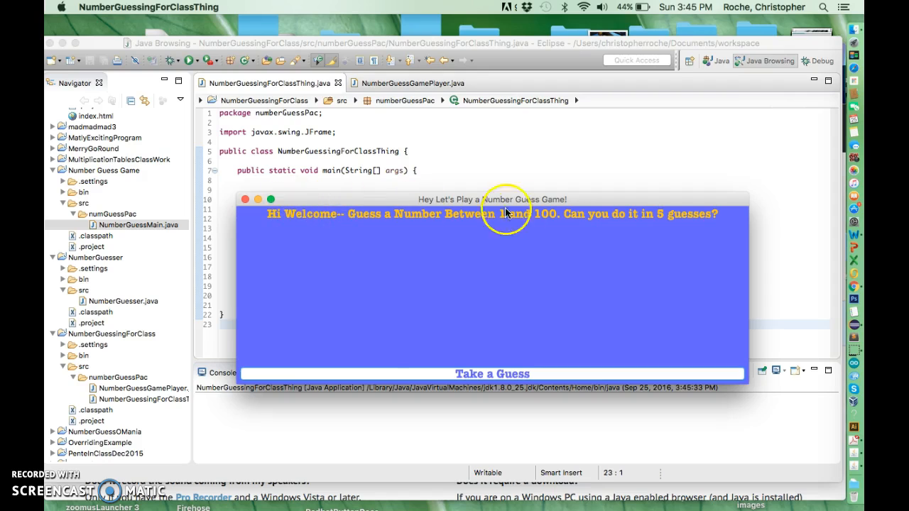
mouse_move(327, 218)
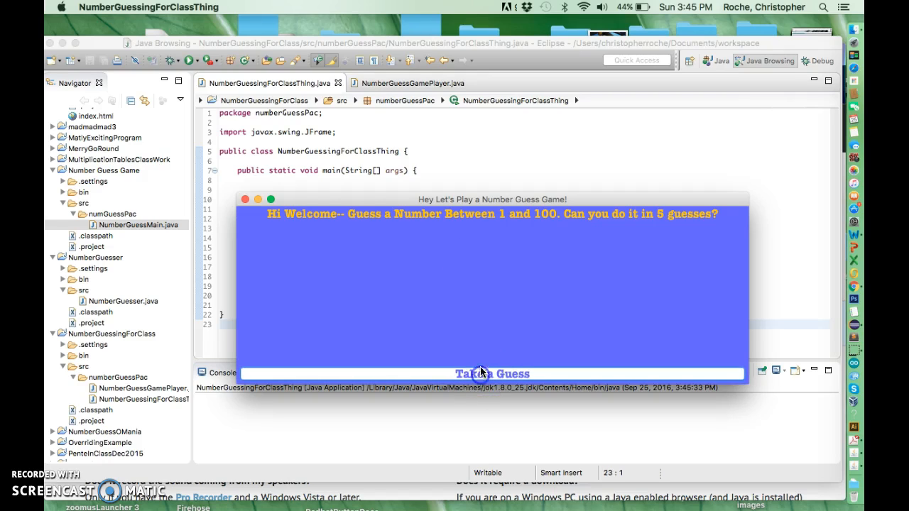
mouse_move(475, 287)
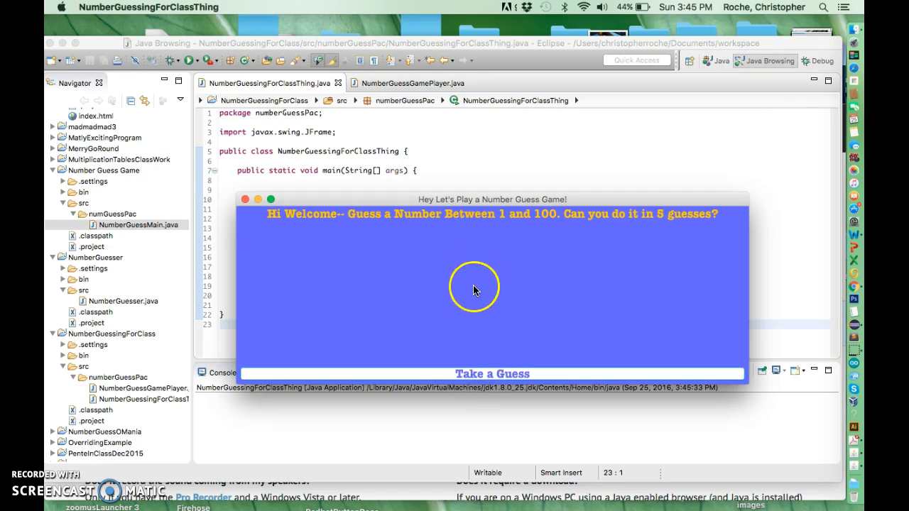
mouse_move(435, 221)
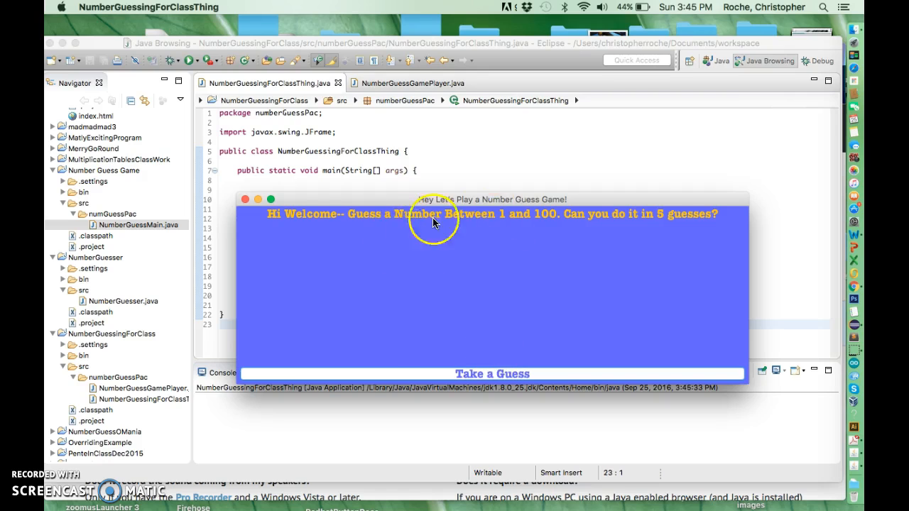
mouse_move(486, 378)
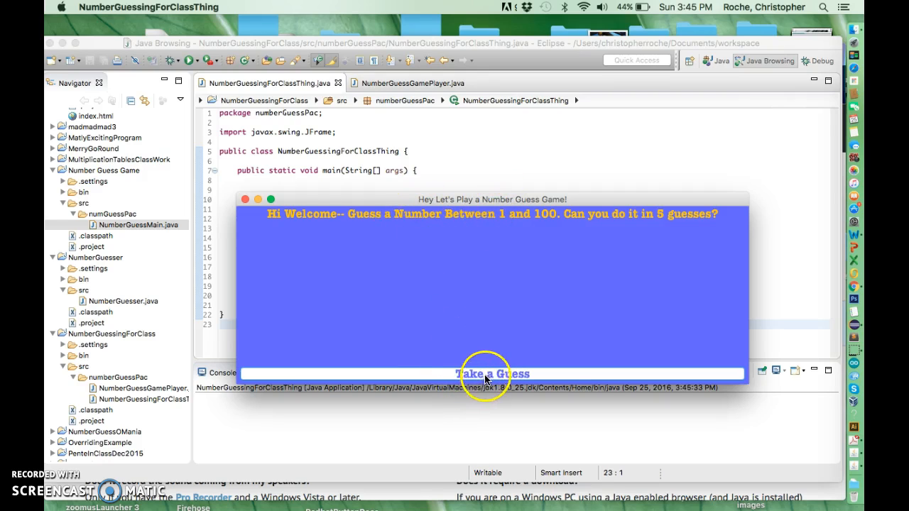
mouse_move(706, 239)
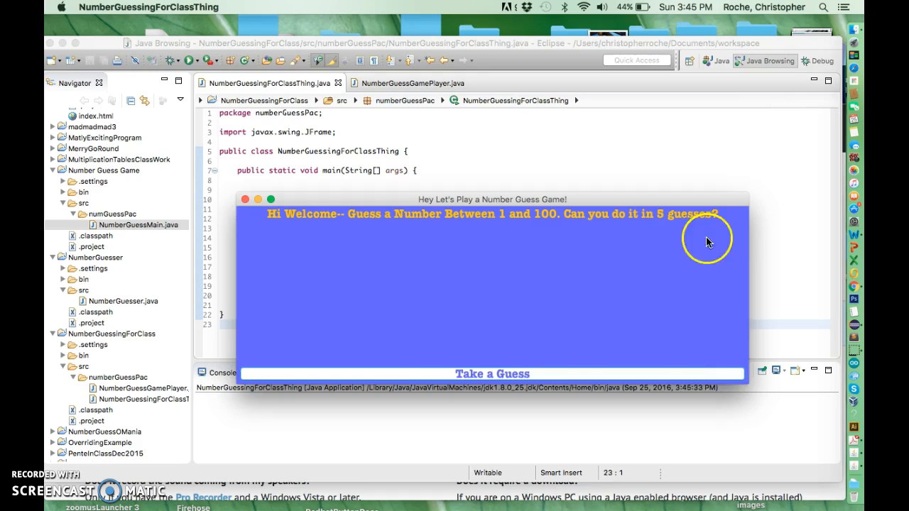
mouse_move(305, 240)
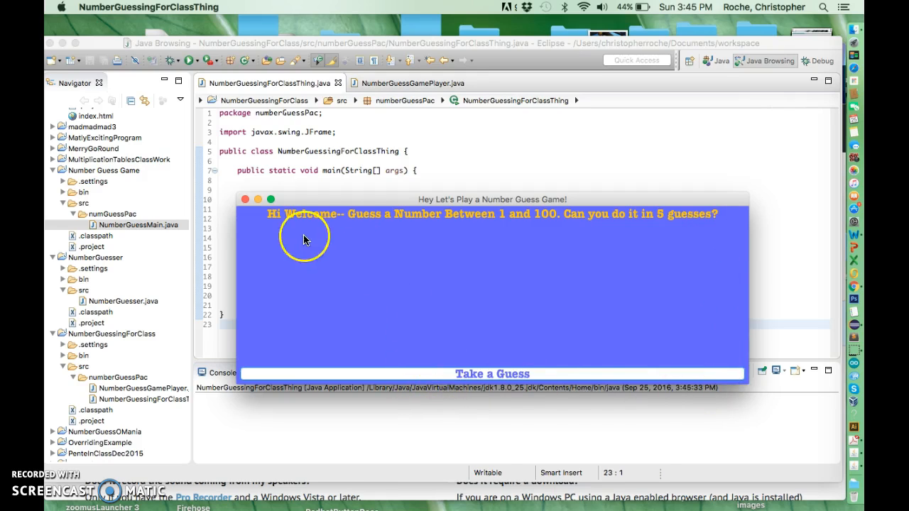
mouse_move(369, 382)
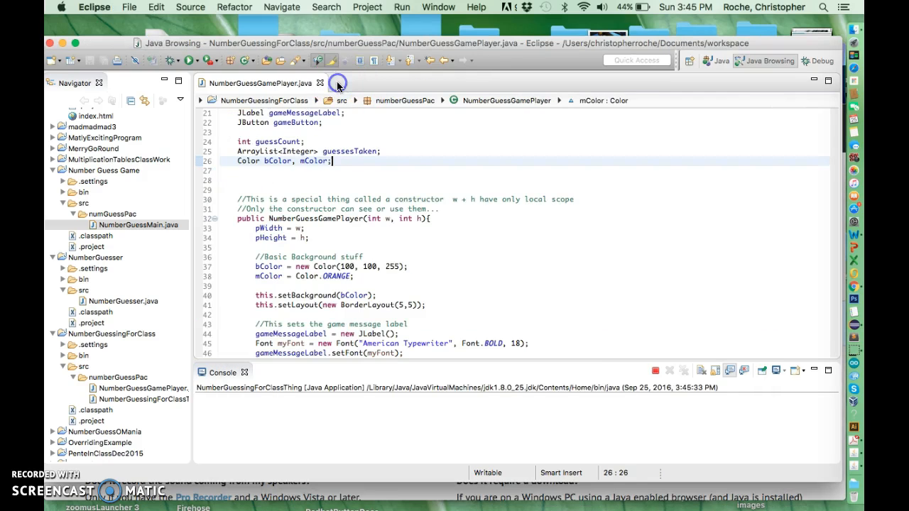
Step: Close NumberGuessGamePlayer.java and bring up the File > New options
click(319, 82)
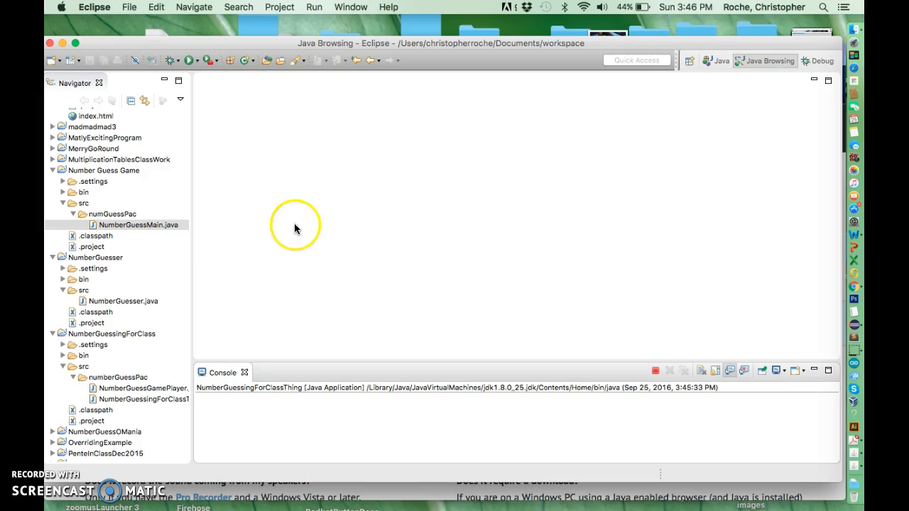
mouse_move(155, 166)
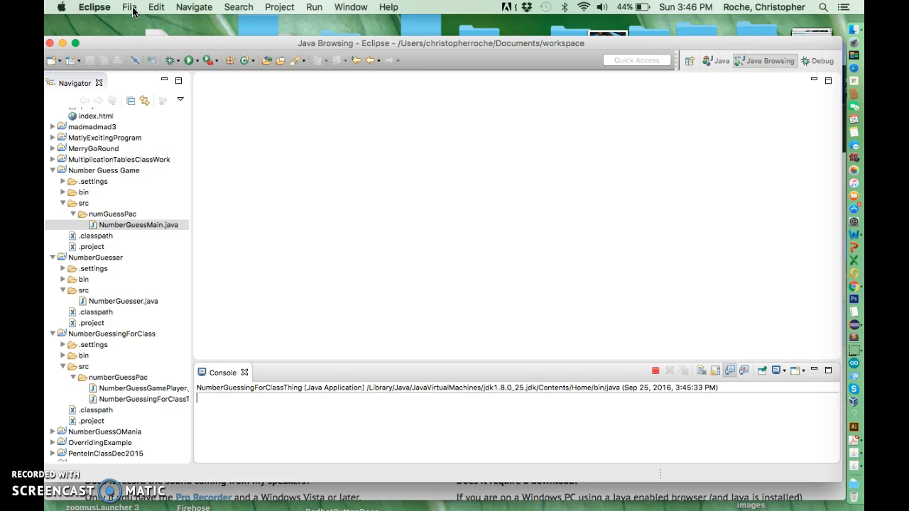
click(129, 6)
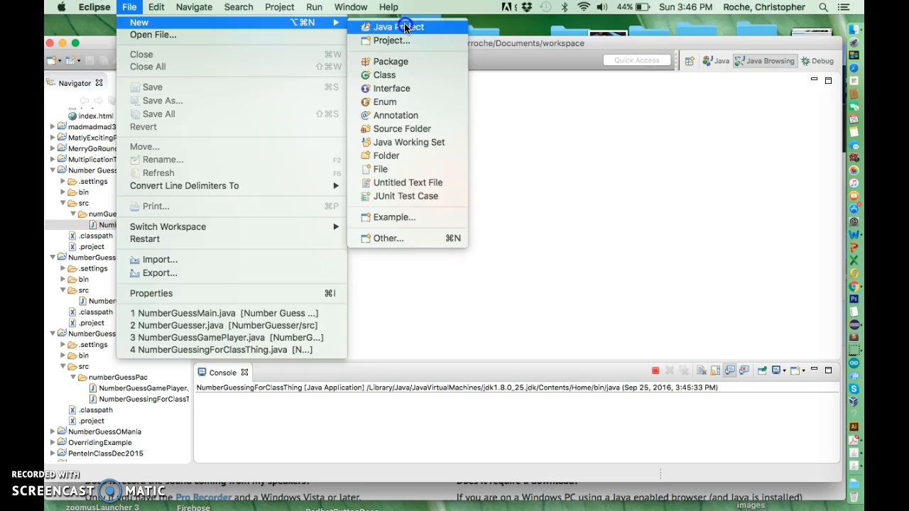
Step: Create a Java project named NumberGuessGameVideo
click(397, 27)
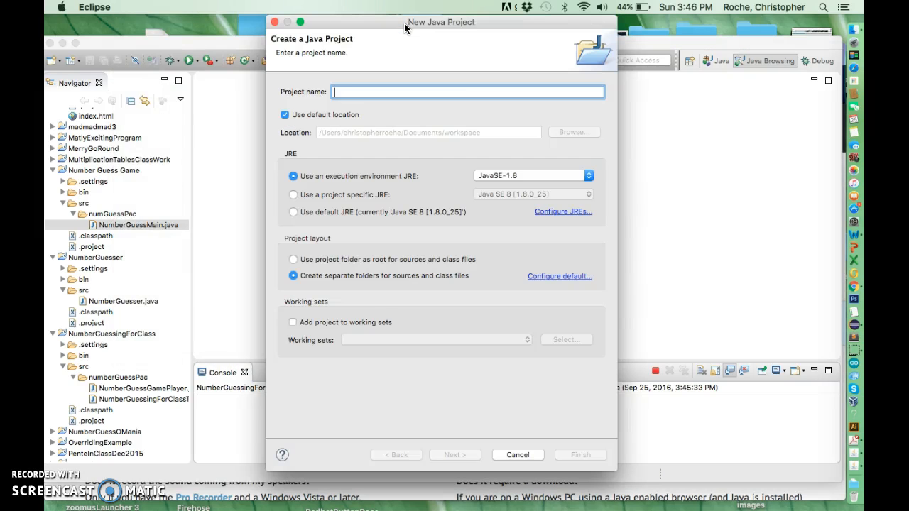
mouse_move(407, 128)
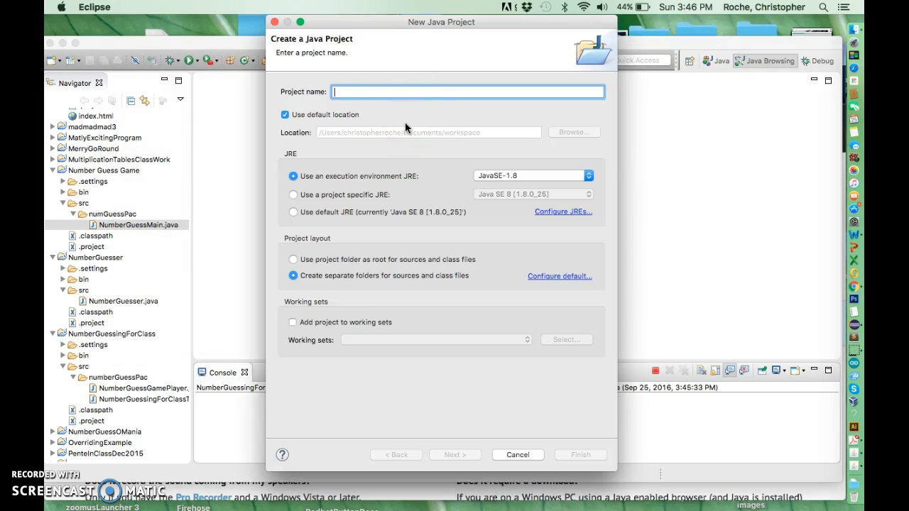
text(Number)
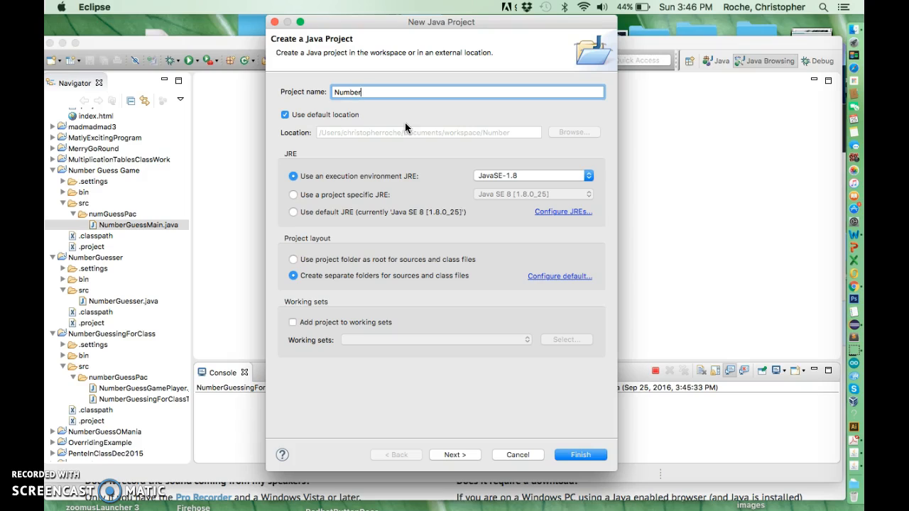
text(GuessGame)
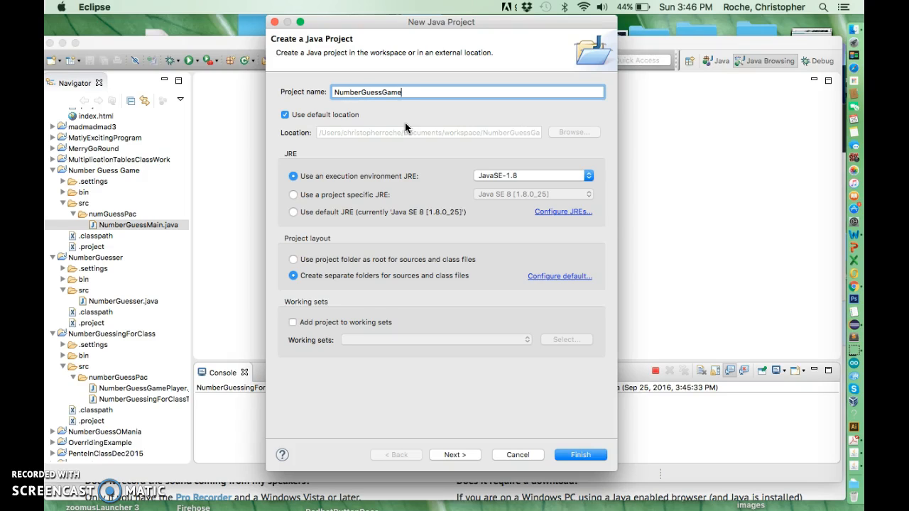
text(Video)
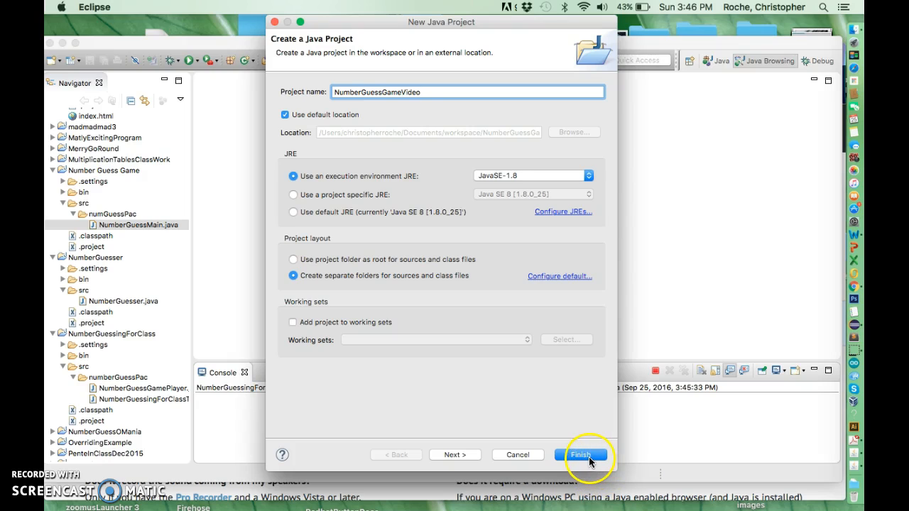
click(580, 454)
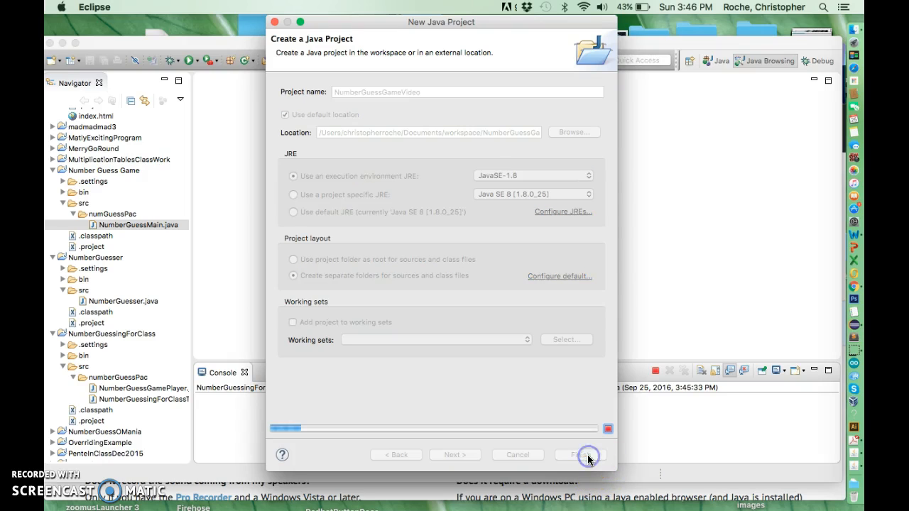
click(579, 454)
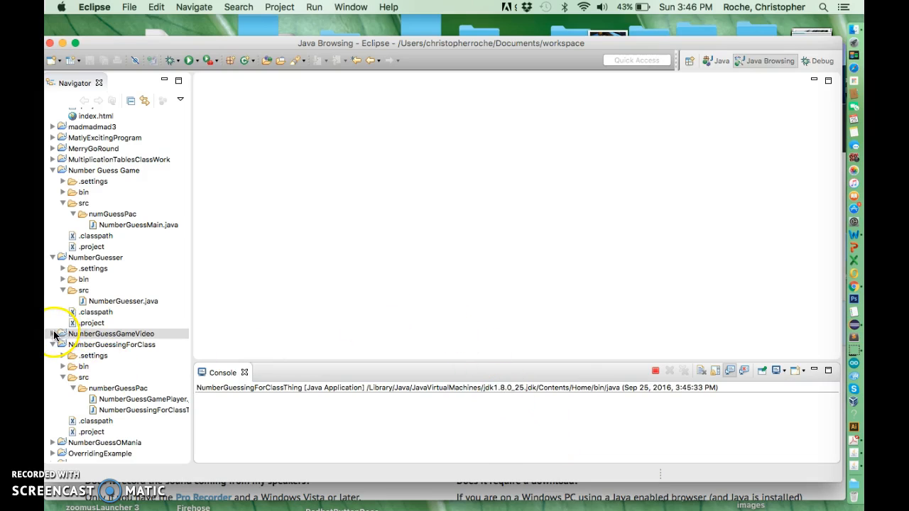
Step: Select the NumberGuessGameVideo src folder and create package numGuessGameVideoPac there
click(54, 333)
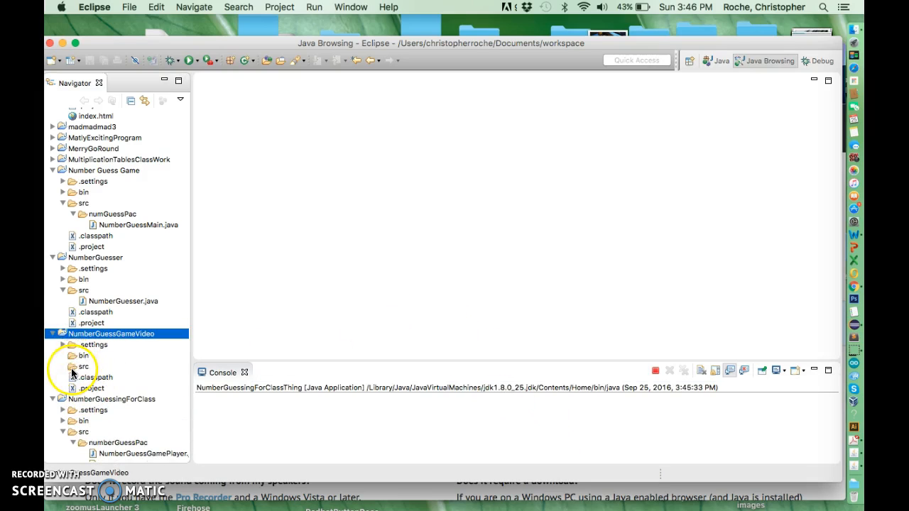
click(84, 366)
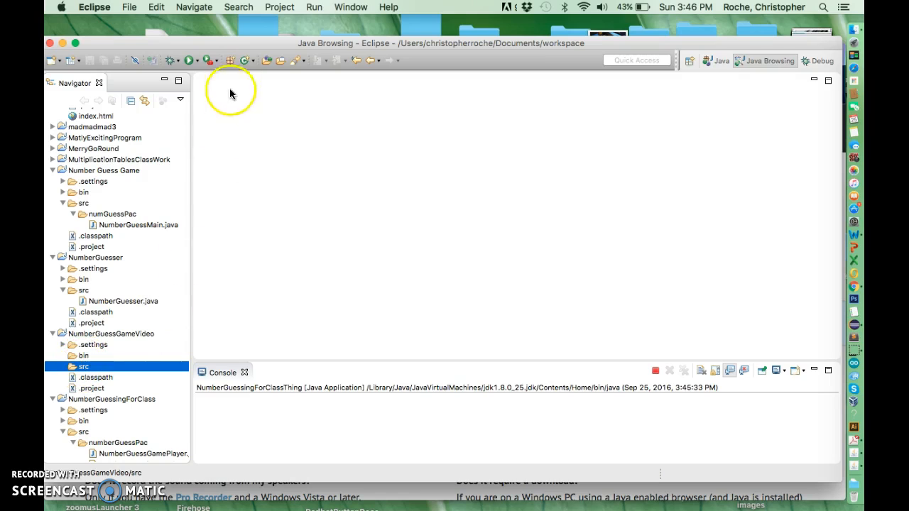
mouse_move(231, 60)
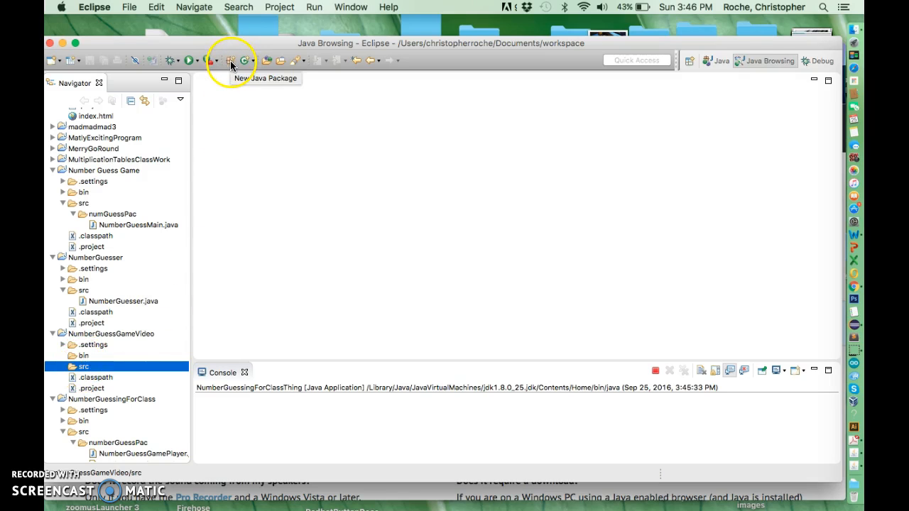
click(231, 60)
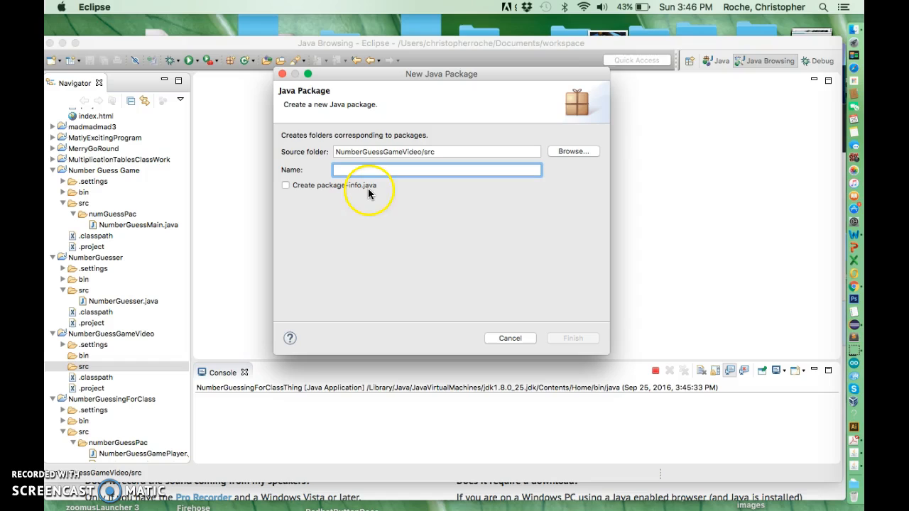
text(num)
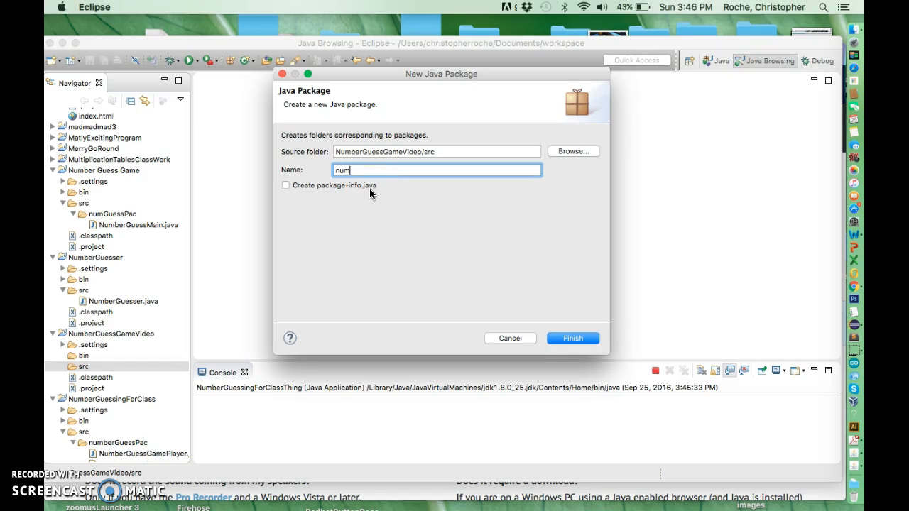
text(Guess)
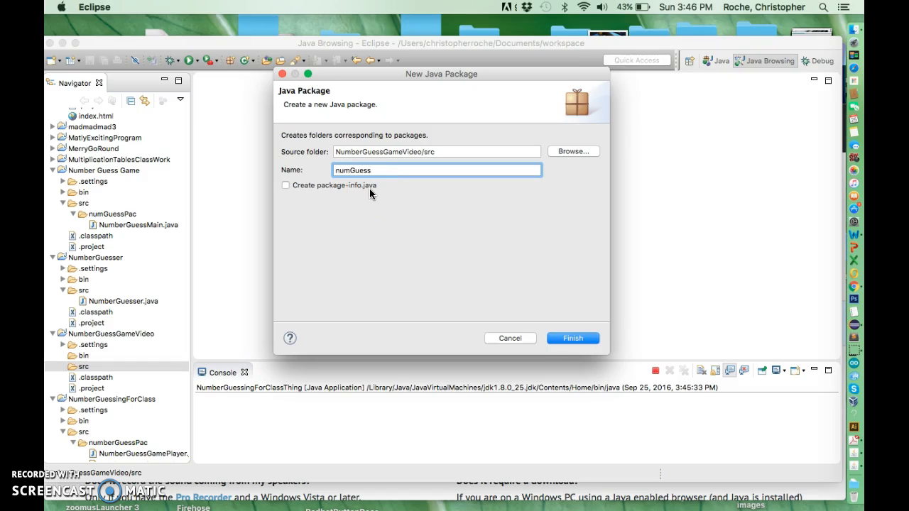
text(Game)
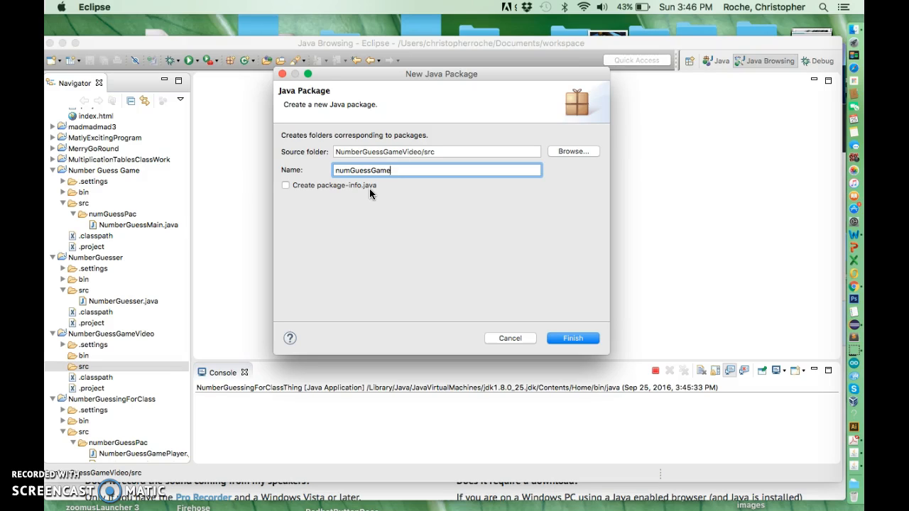
text(VideoPac)
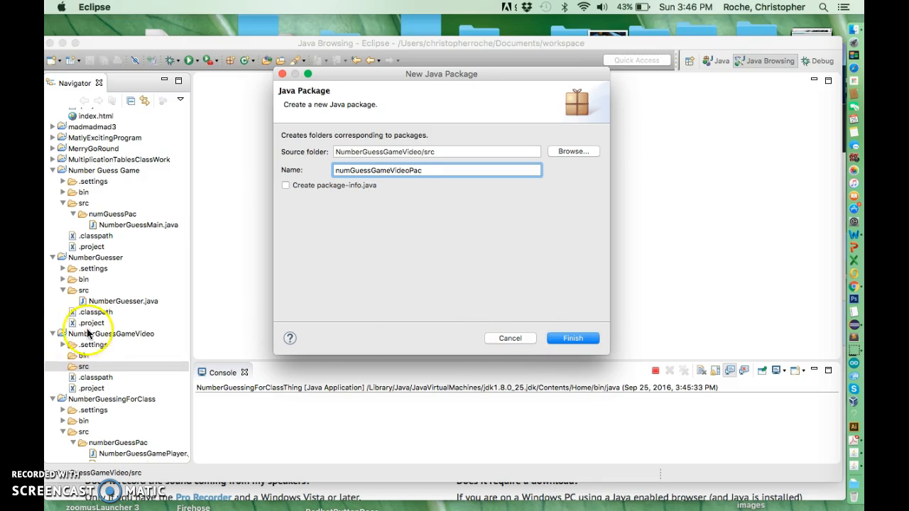
mouse_move(514, 337)
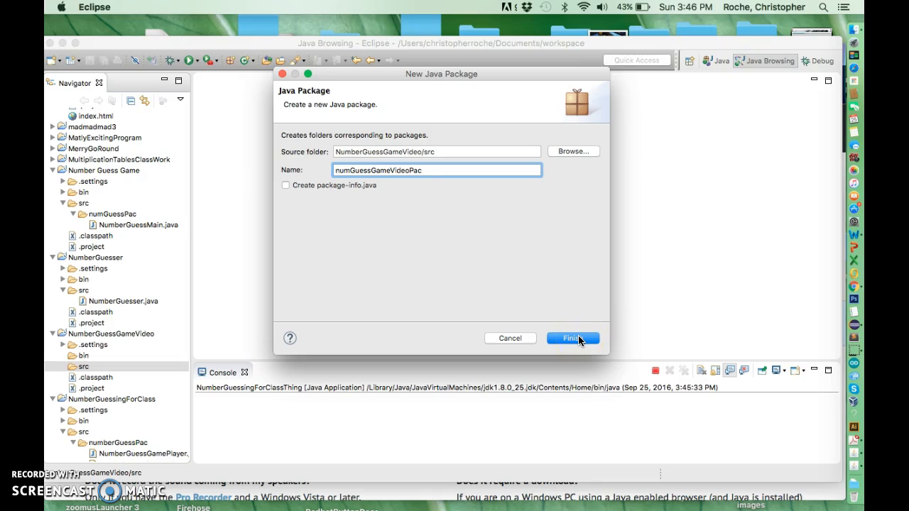
click(572, 338)
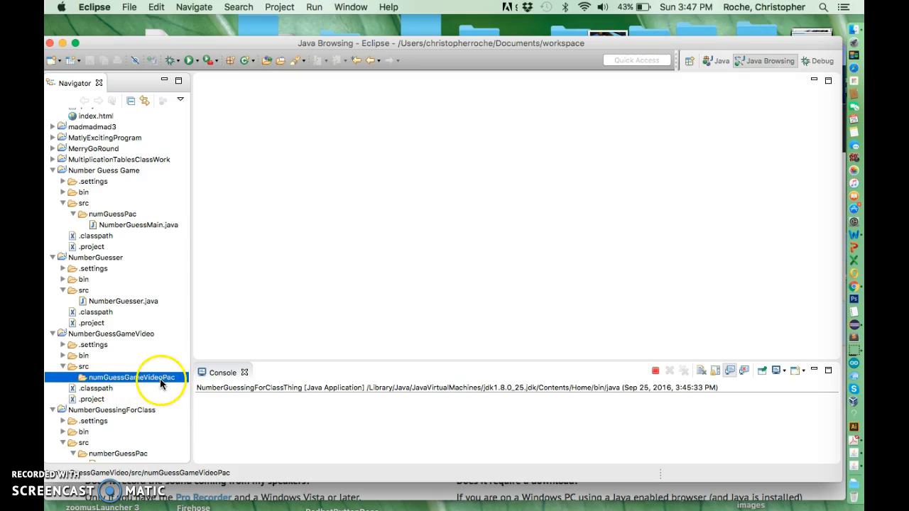
mouse_move(181, 59)
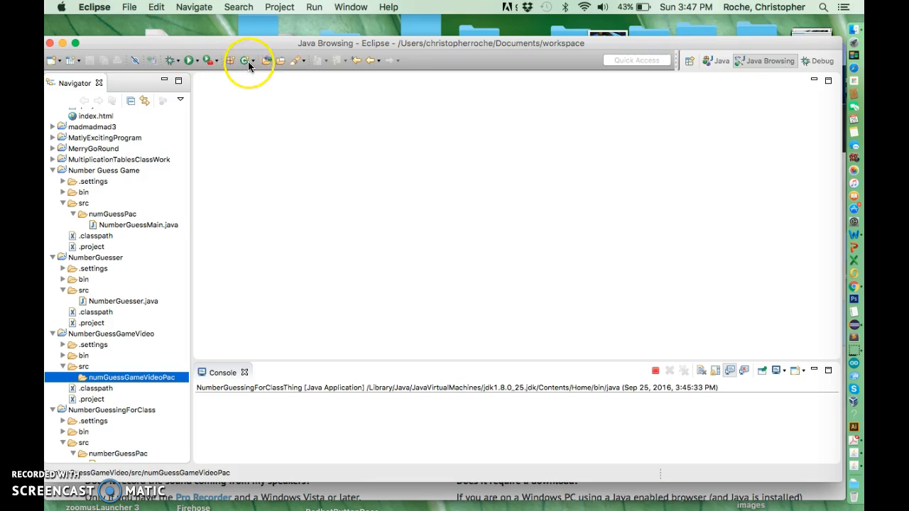
Step: Create class NumberGuessGameVideo with a generated public static void main method
click(244, 59)
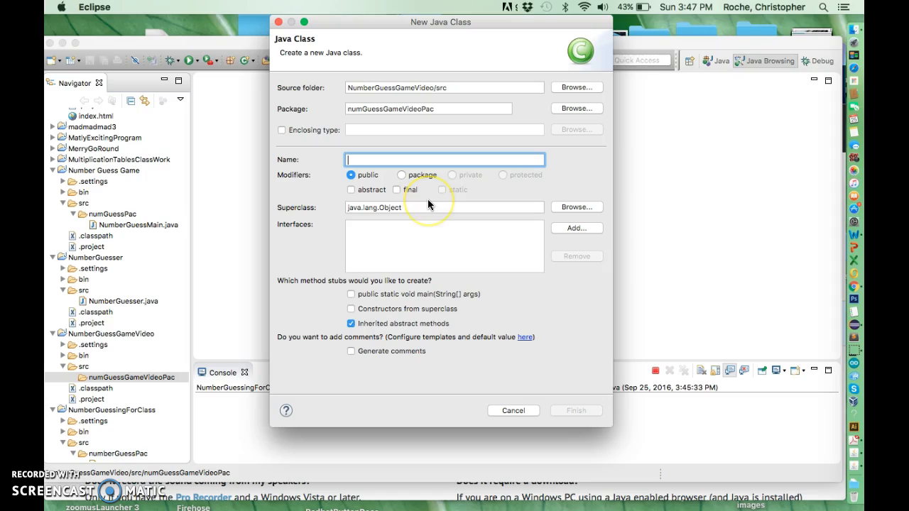
text(NumberGuessGame)
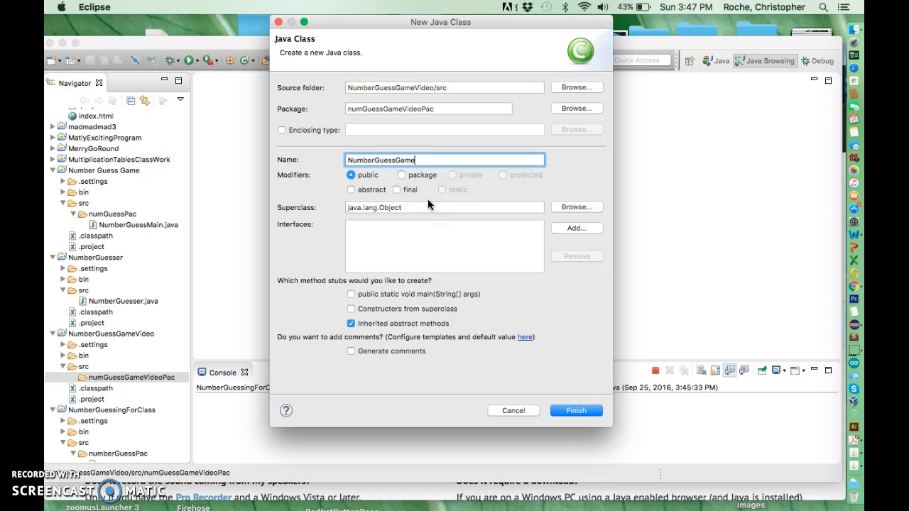
text(Video)
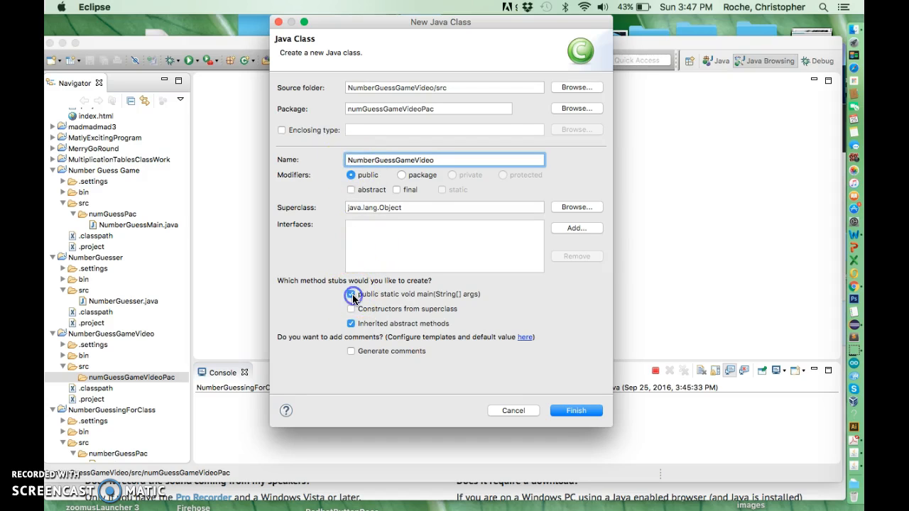
click(351, 294)
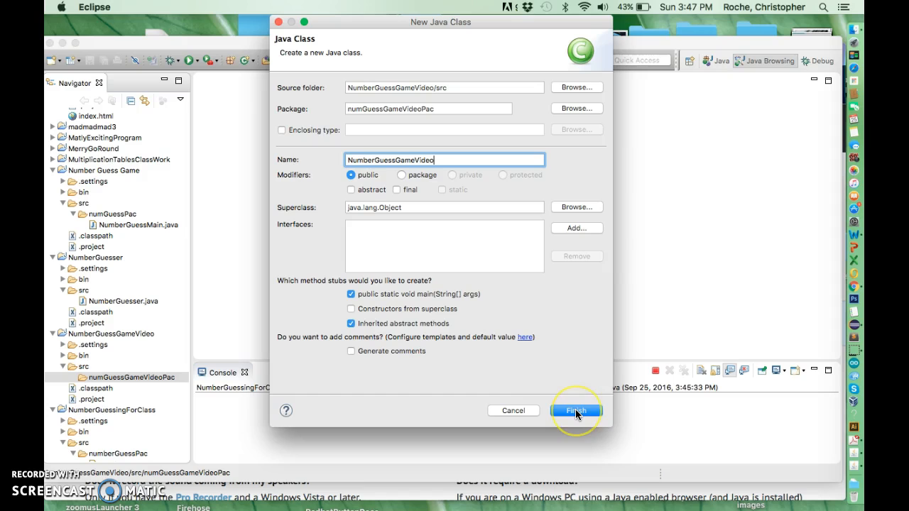
click(575, 410)
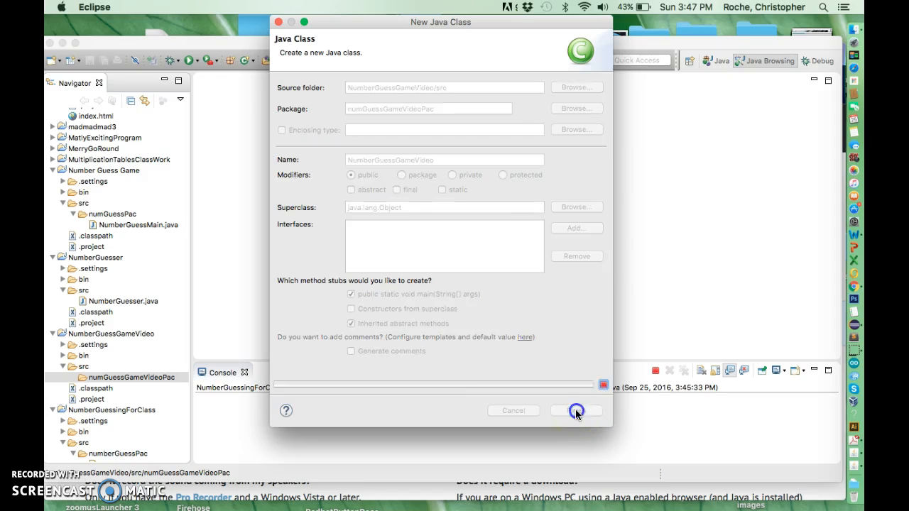
click(575, 410)
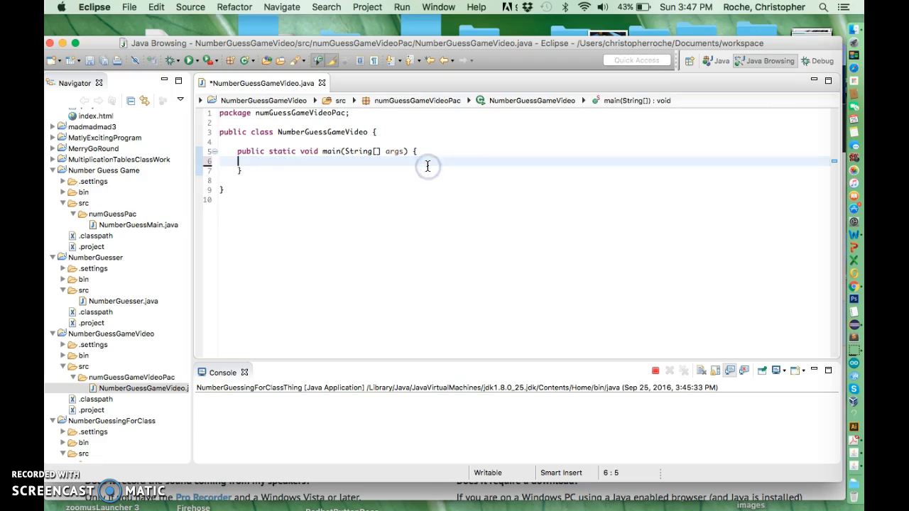
Step: Add blank lines in main and begin declaring JFrame myFrame
key(Return)
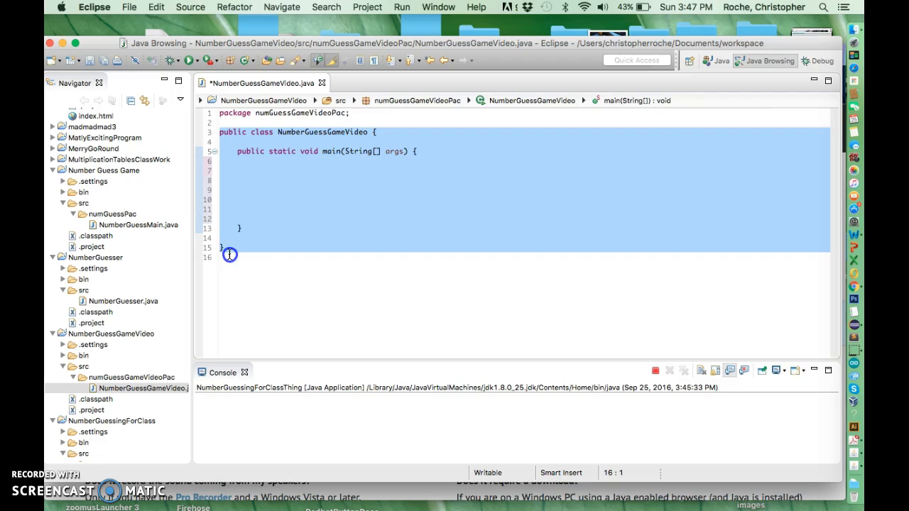
click(282, 180)
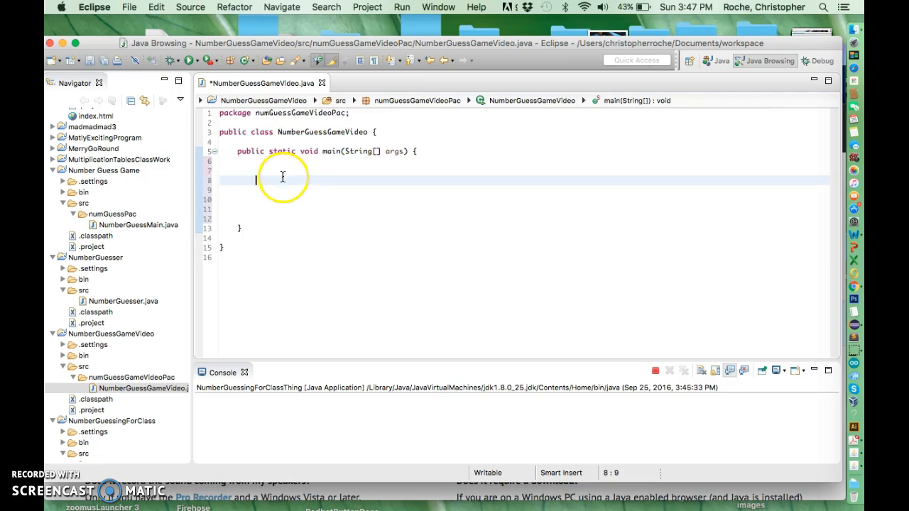
mouse_move(288, 186)
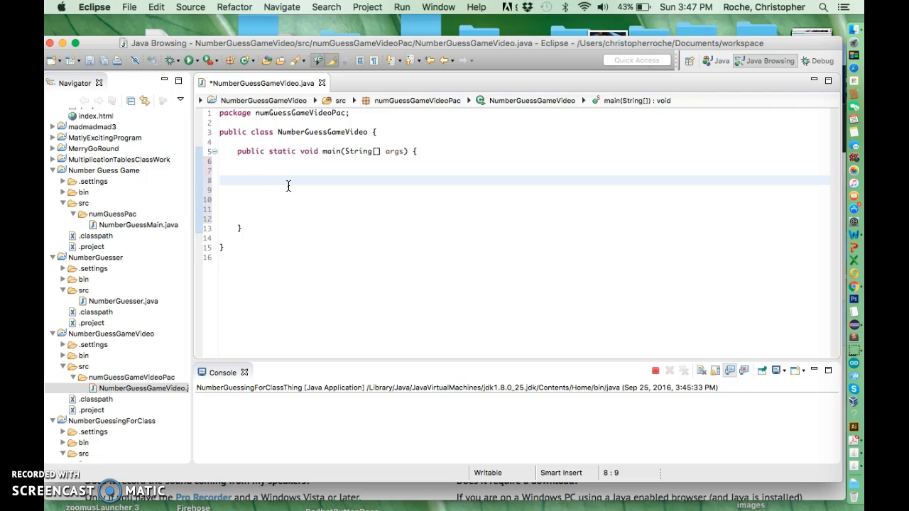
text(J)
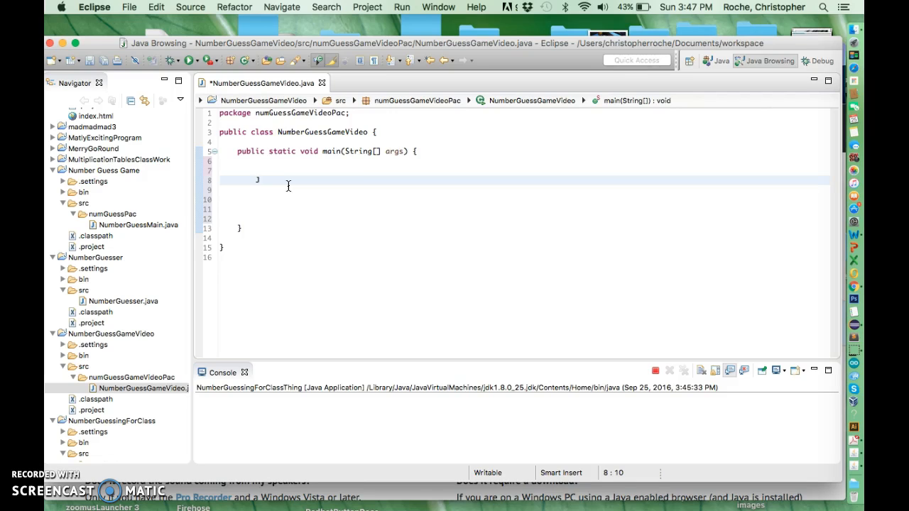
text(j)
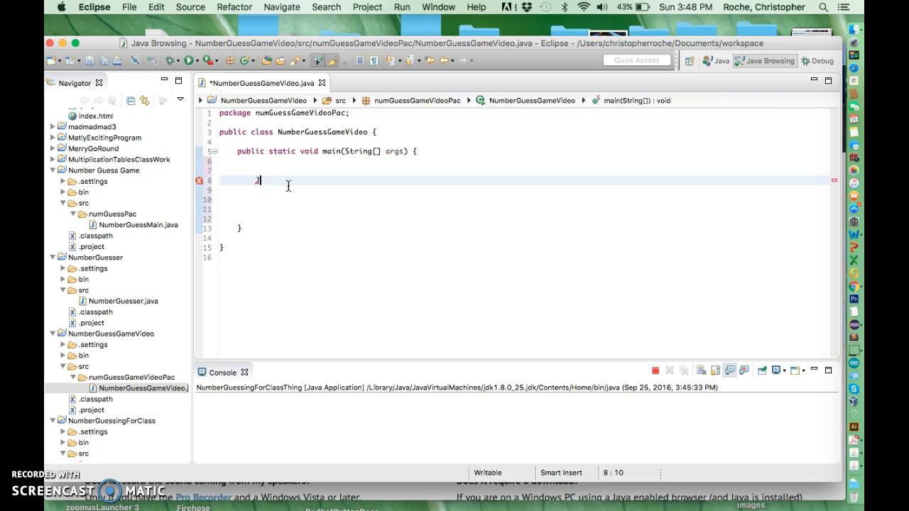
text(Frame)
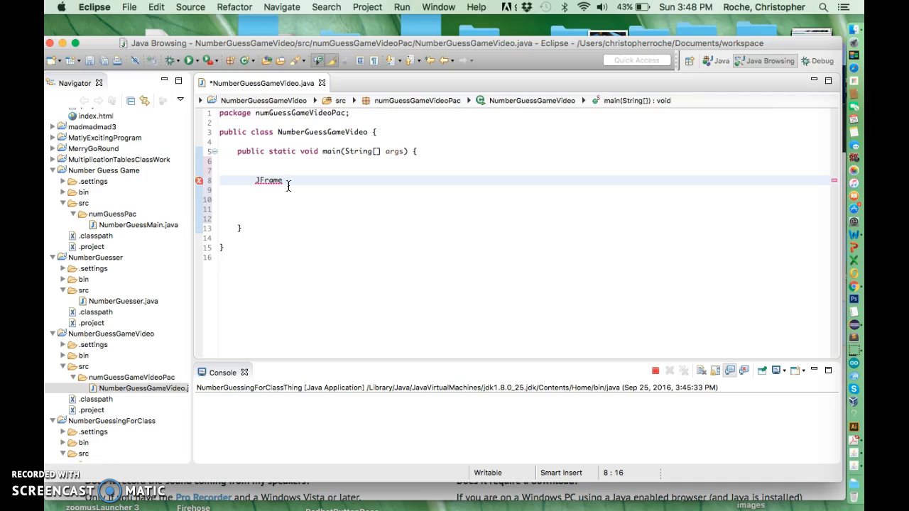
text(f)
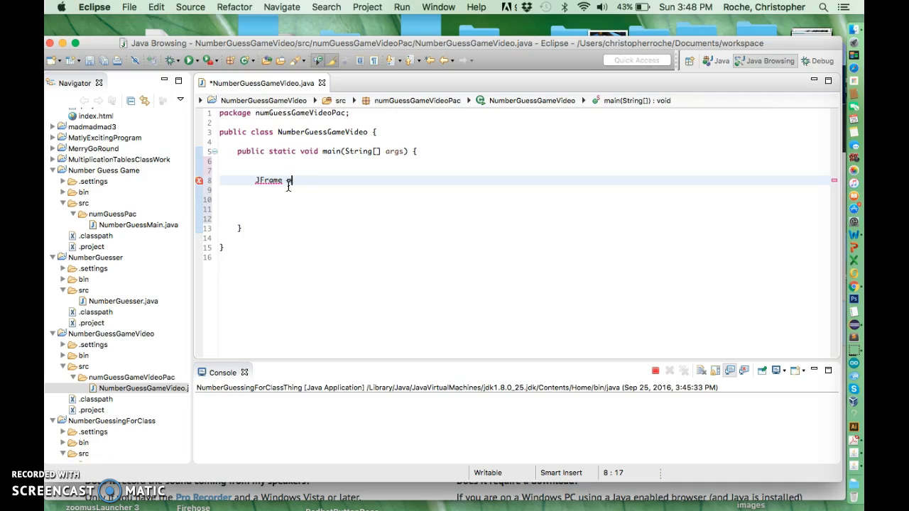
text(myFrame)
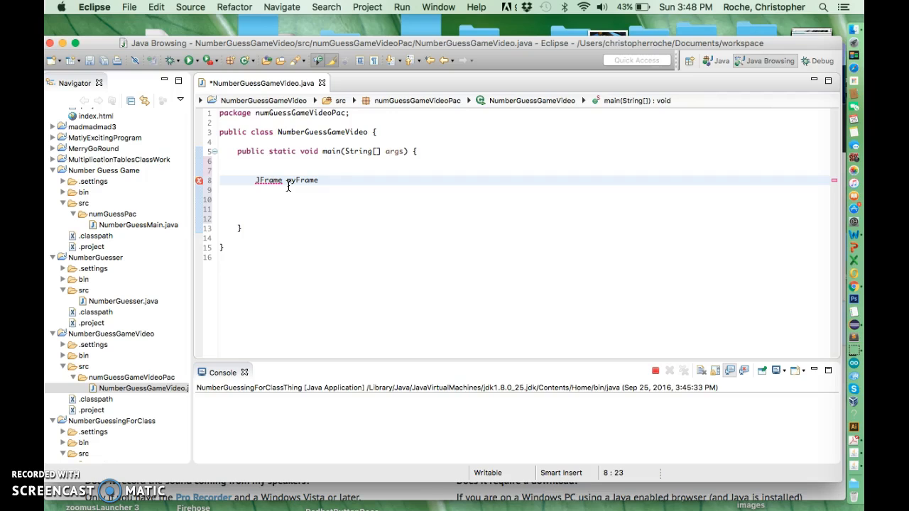
Step: Instantiate myFrame as new JFrame("Hey, Play This Great Number Guess Game!!!")
text(= new)
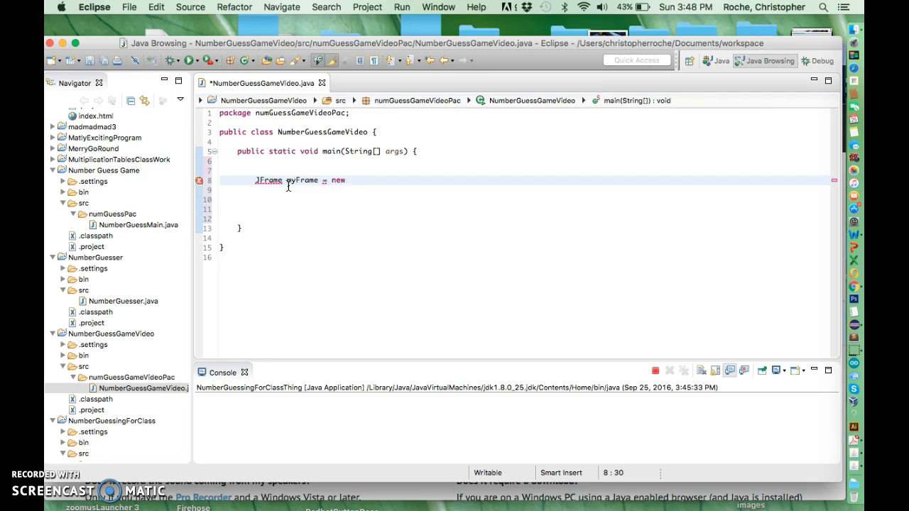
text(J)
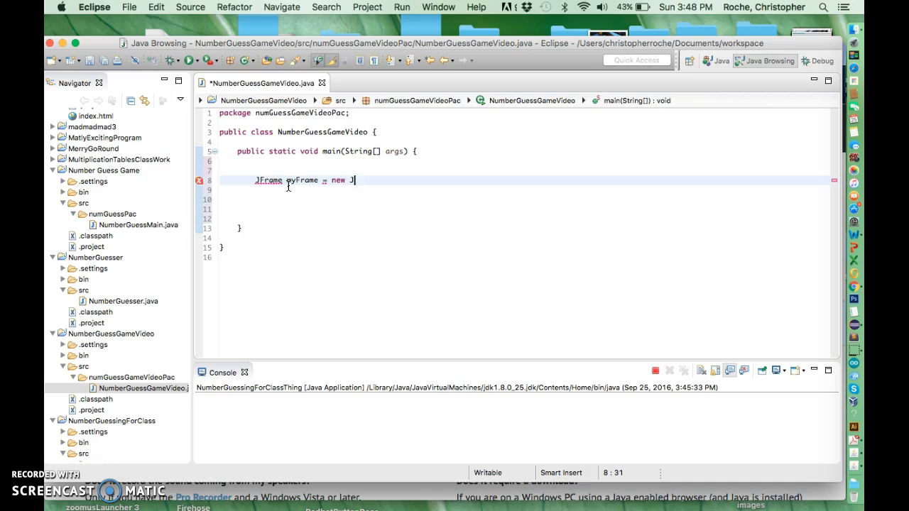
text(Fr)
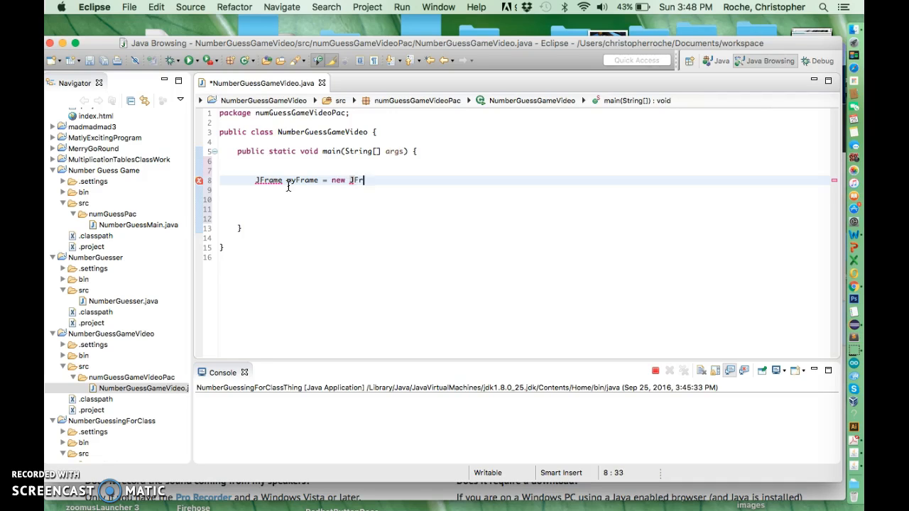
text(ame)
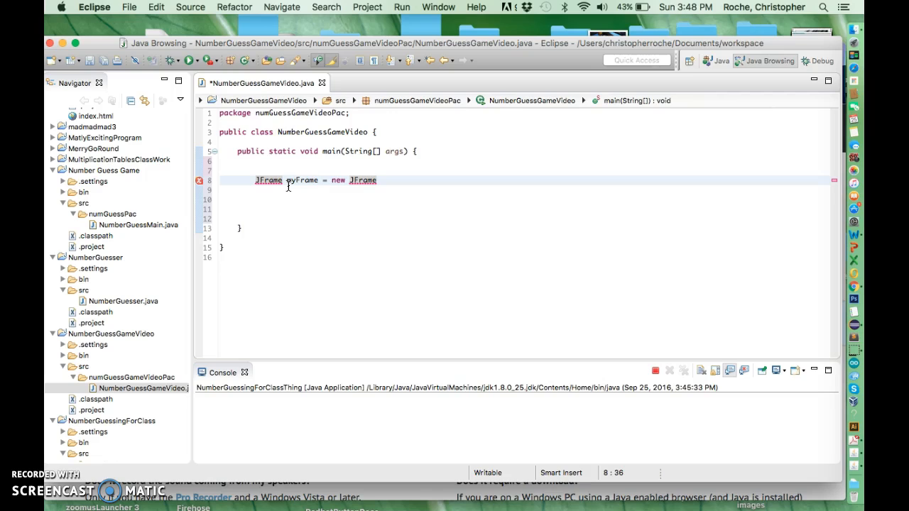
text(())
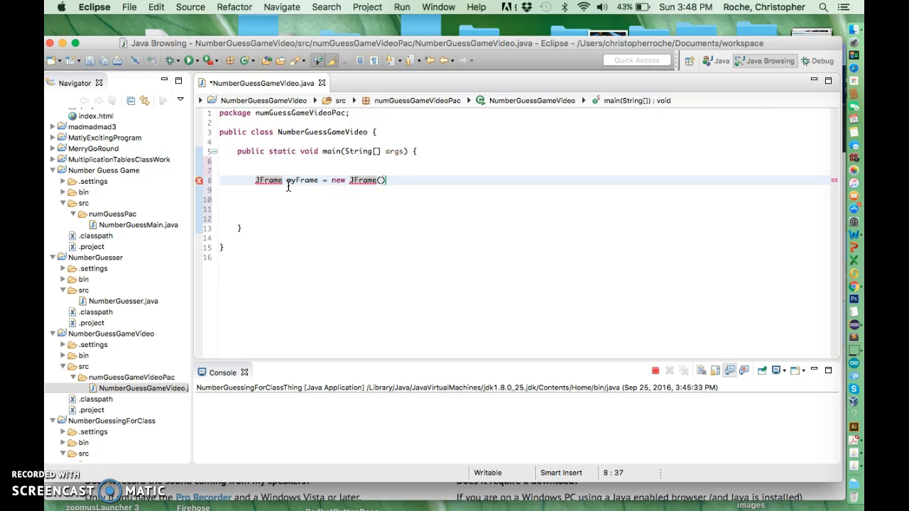
text("")
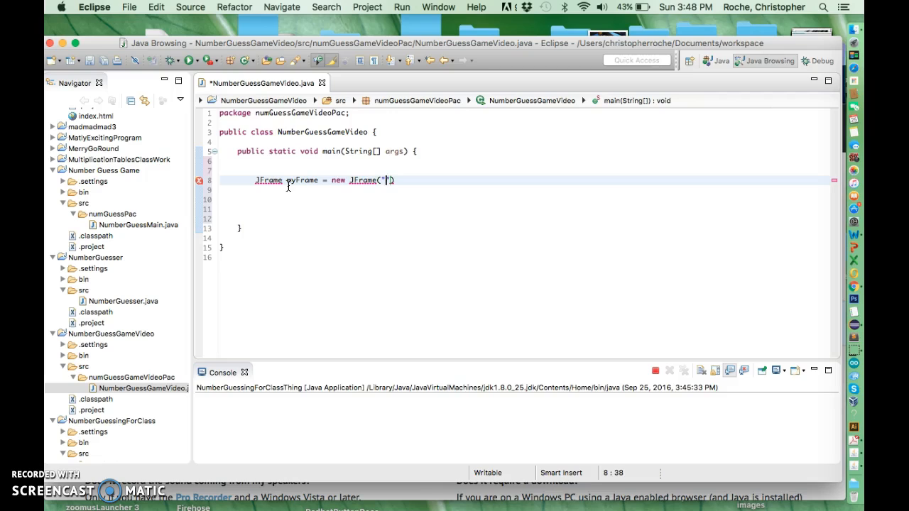
text(Hey,)
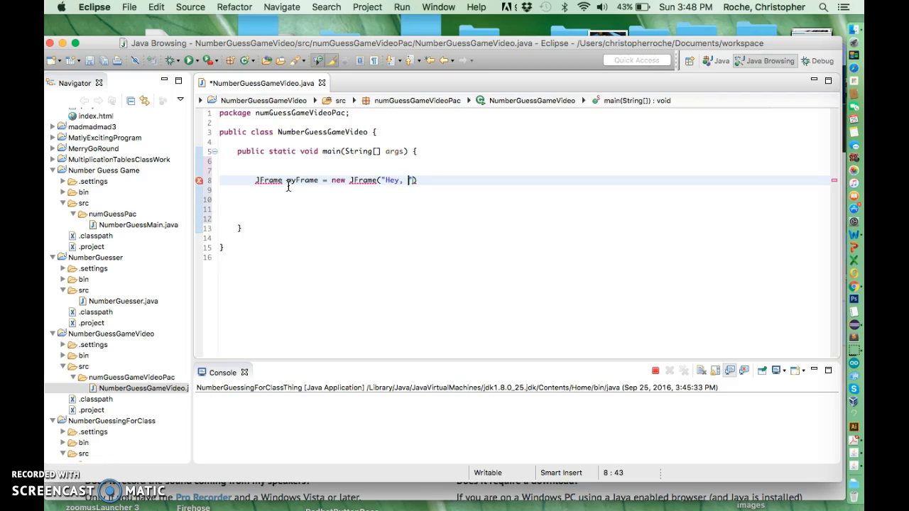
text(Play This Great Numb)
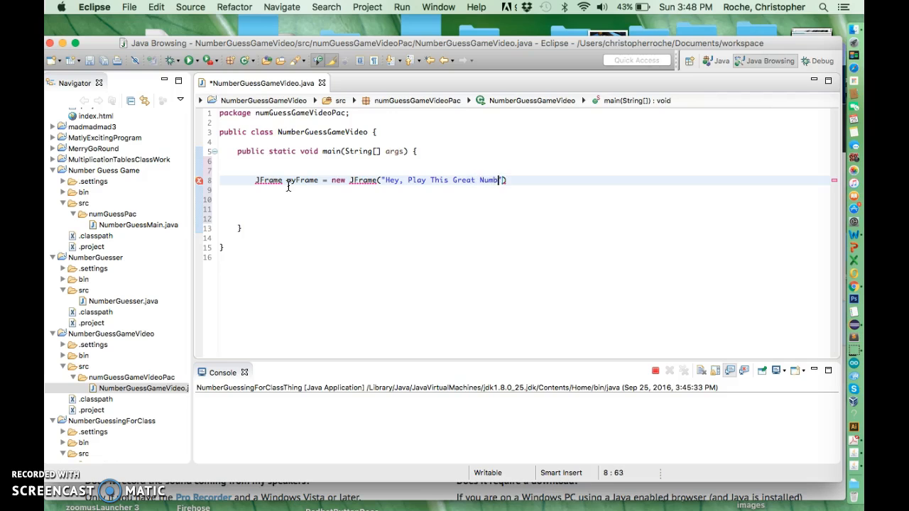
text(Guess)
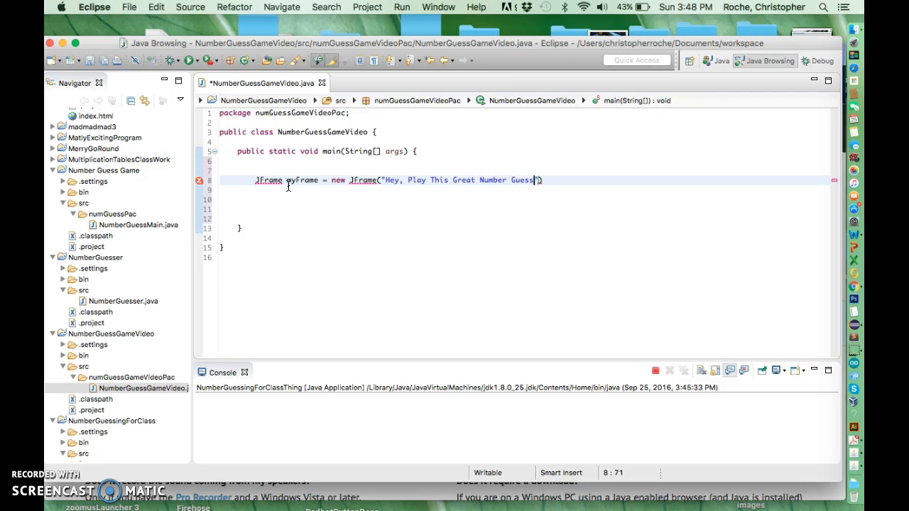
text(Game!!!)
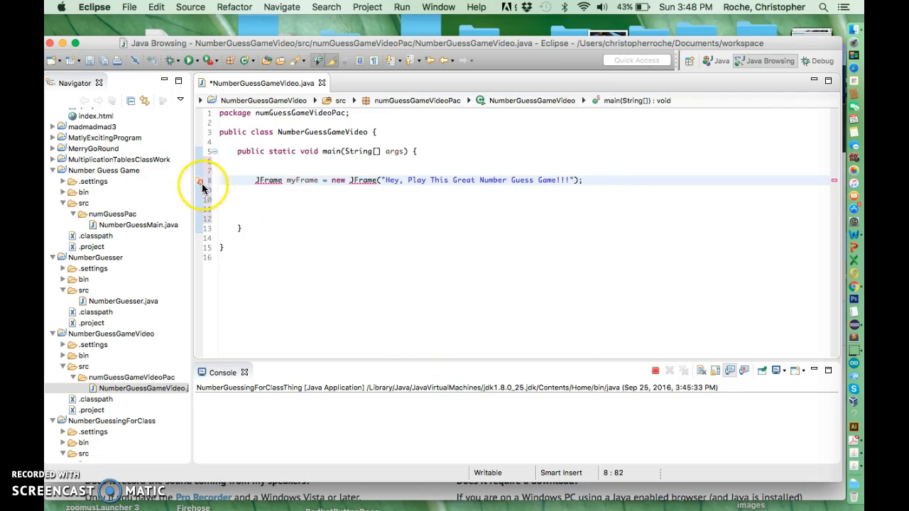
mouse_move(199, 184)
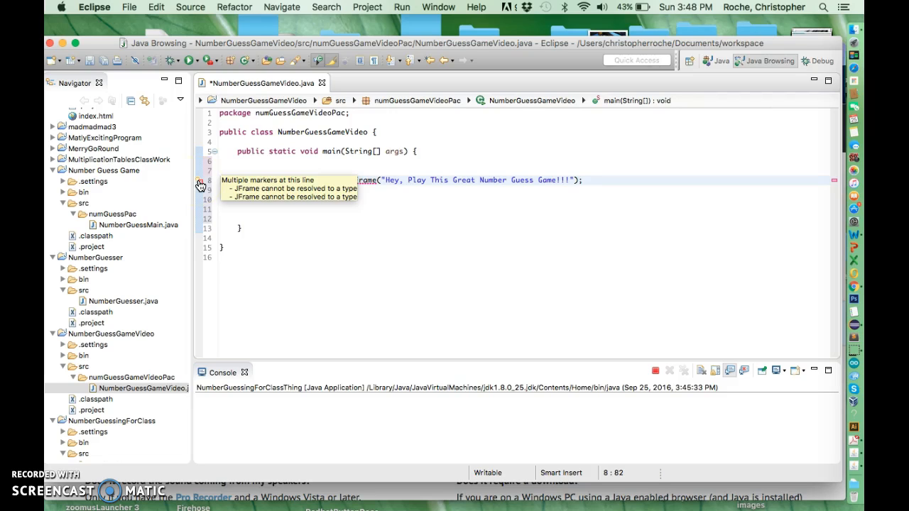
mouse_move(348, 259)
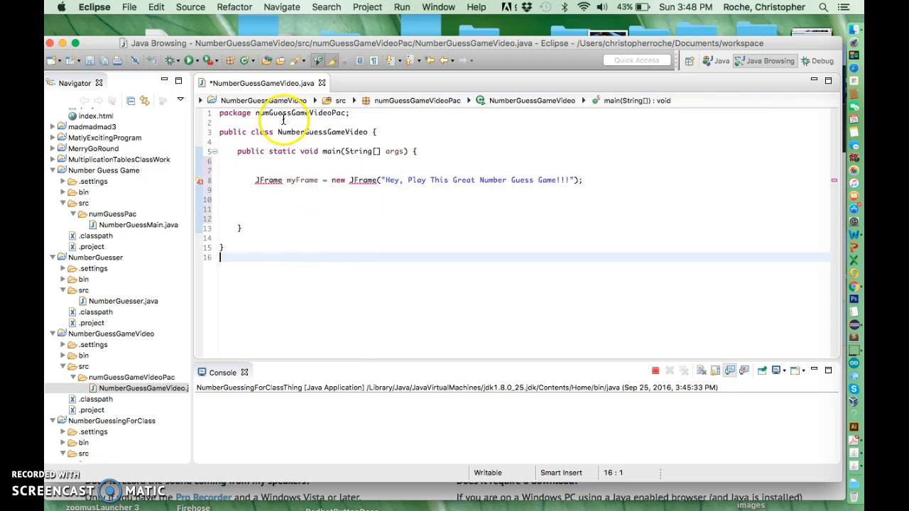
mouse_move(190, 7)
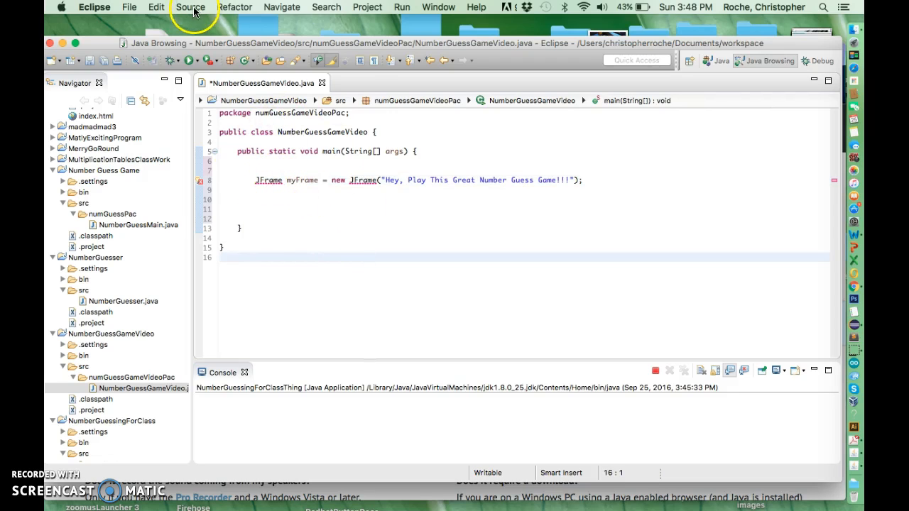
Step: Import javax.swing.JFrame via Source > Organize Imports and return to the frame line
click(190, 7)
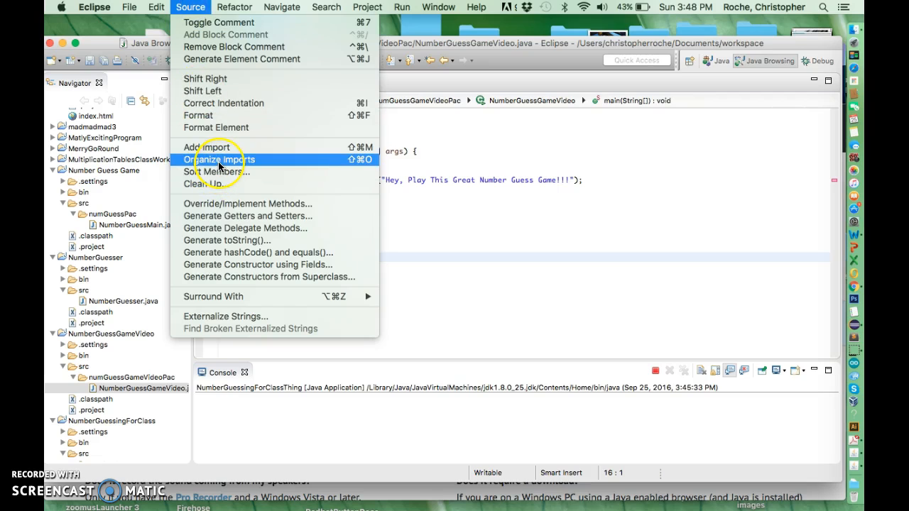
mouse_move(220, 163)
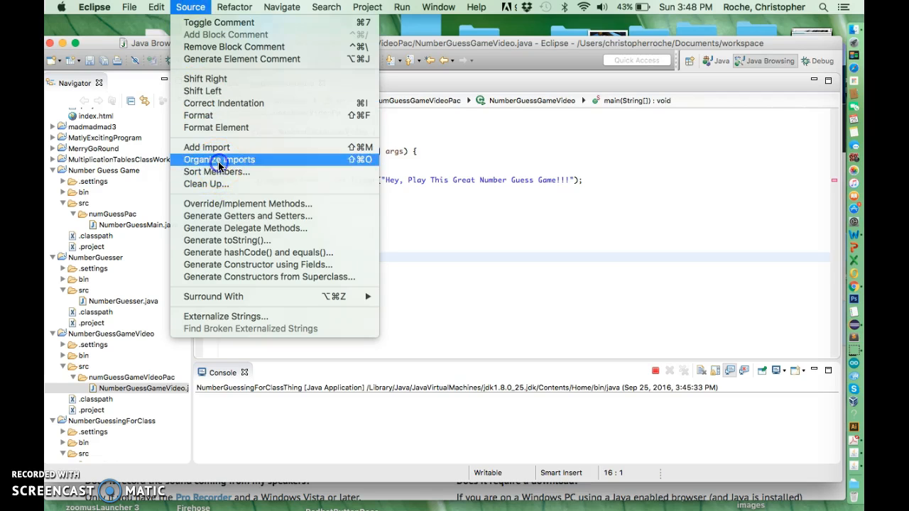
click(219, 159)
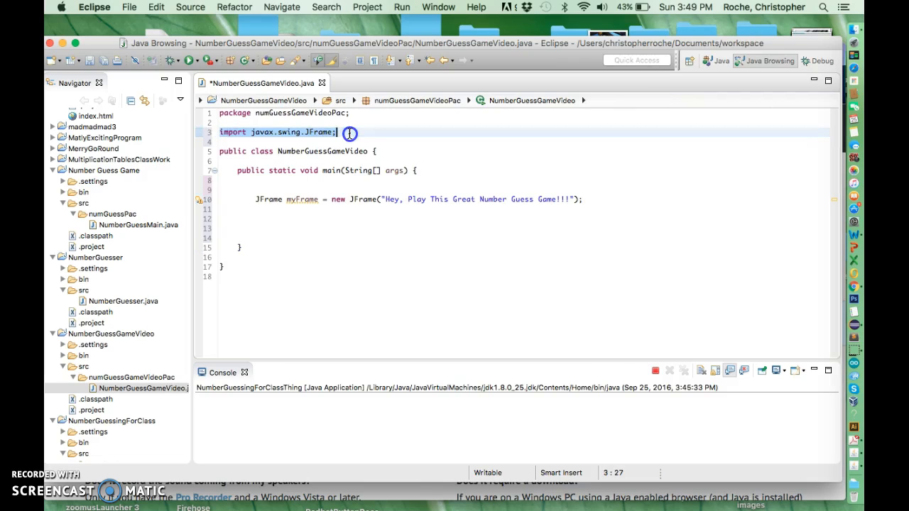
mouse_move(325, 131)
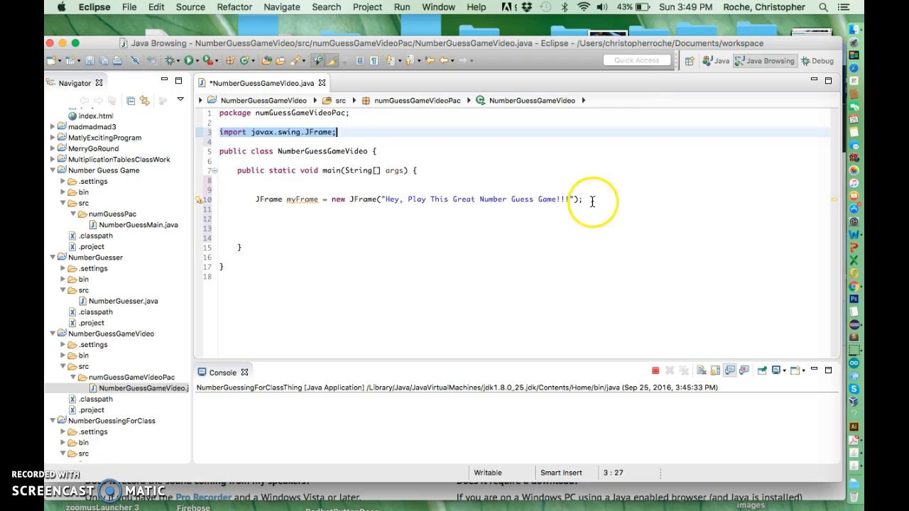
click(582, 200)
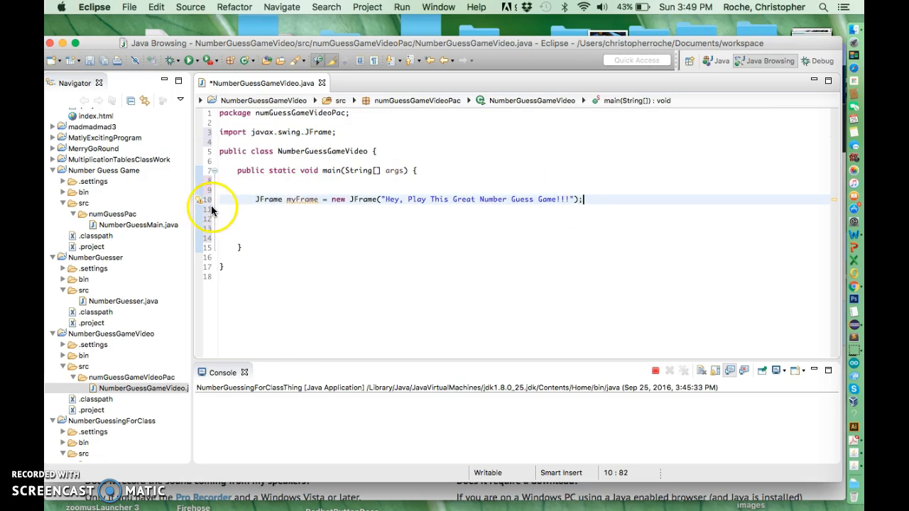
mouse_move(201, 205)
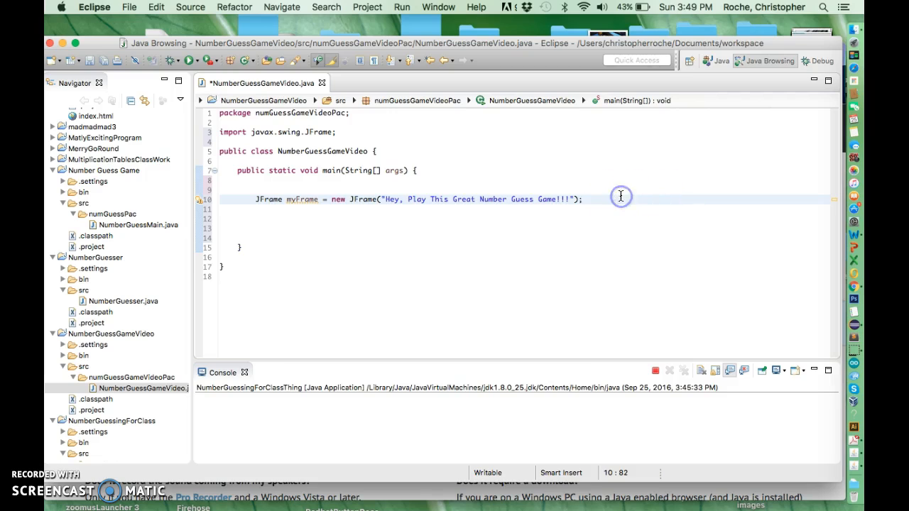
Step: Type myFrame. and browse content-assist suggestions for setSize(800, 300)
text(my)
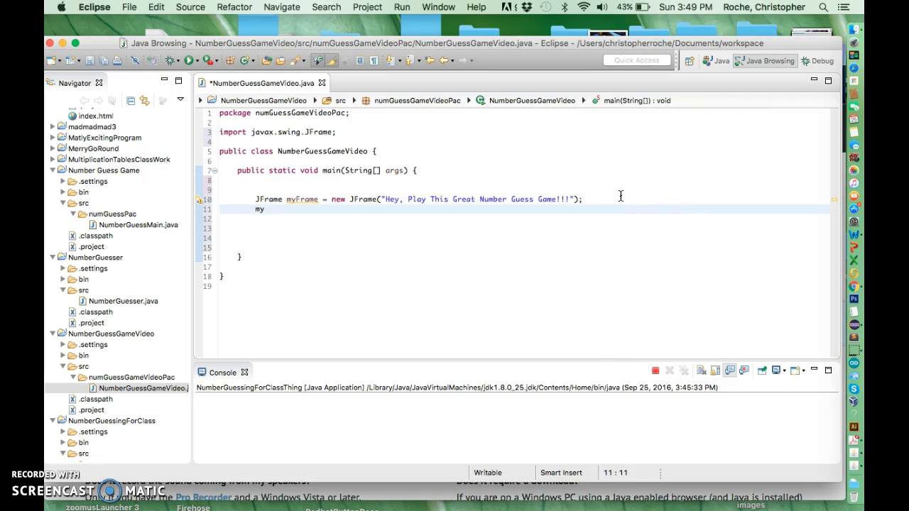
text(Frame.)
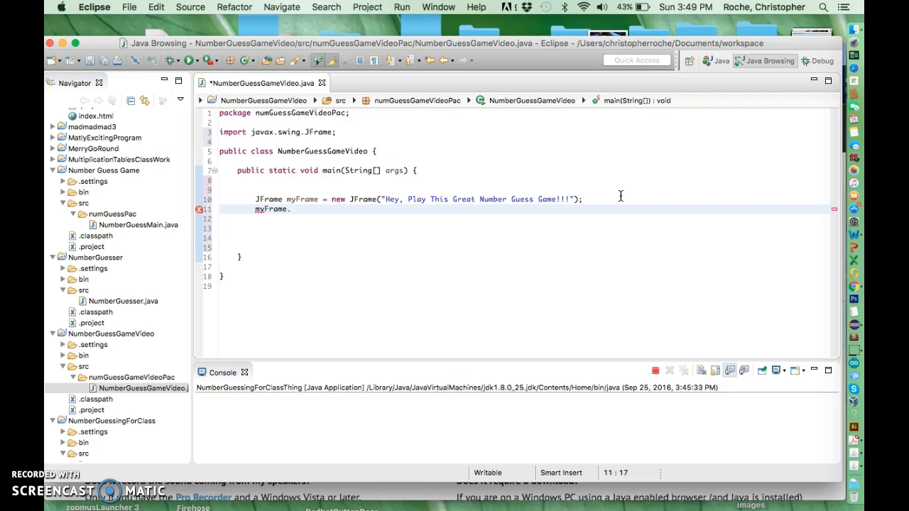
text(.)
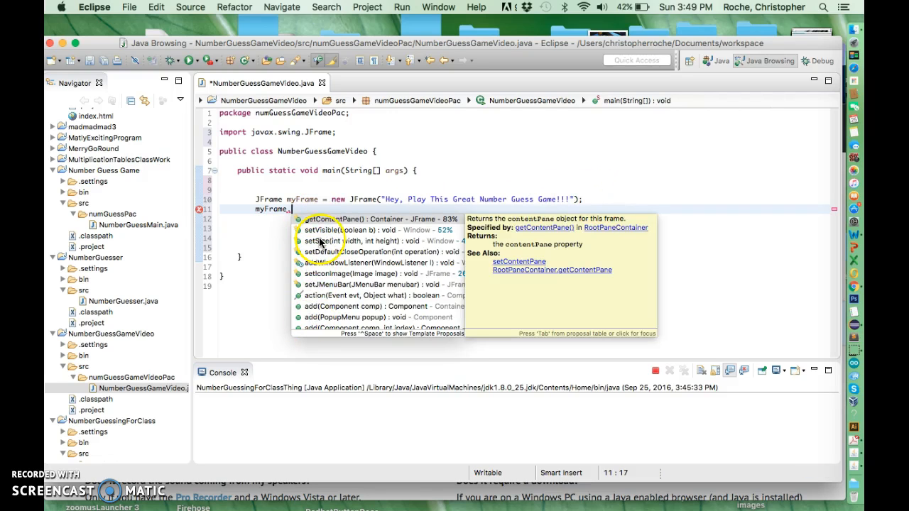
mouse_move(303, 335)
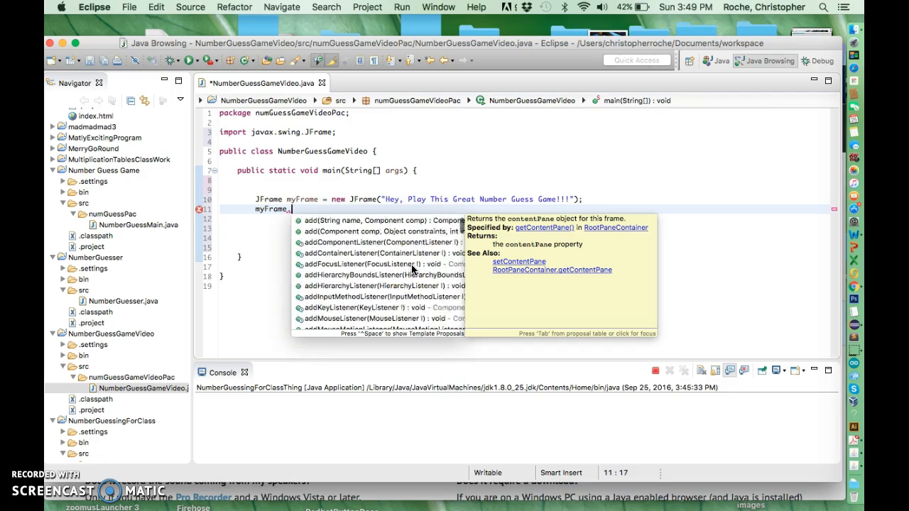
scroll(down, 3)
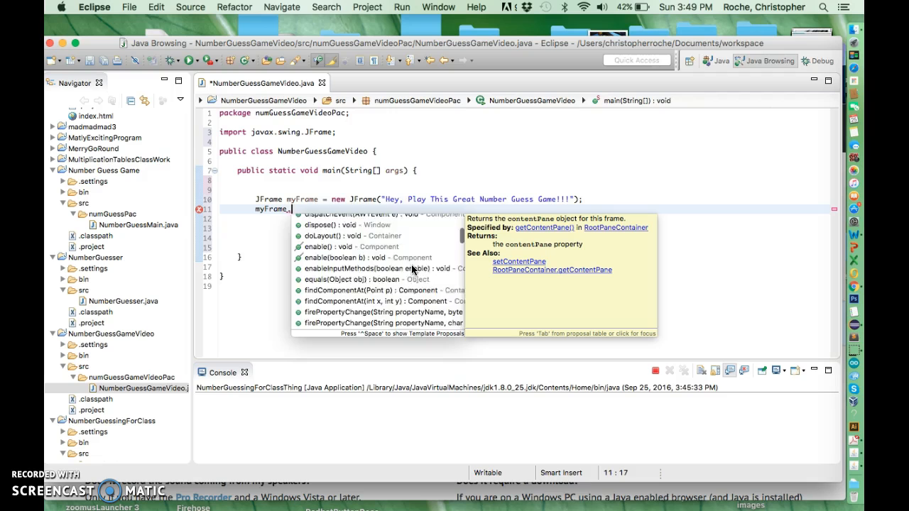
scroll(down, 3)
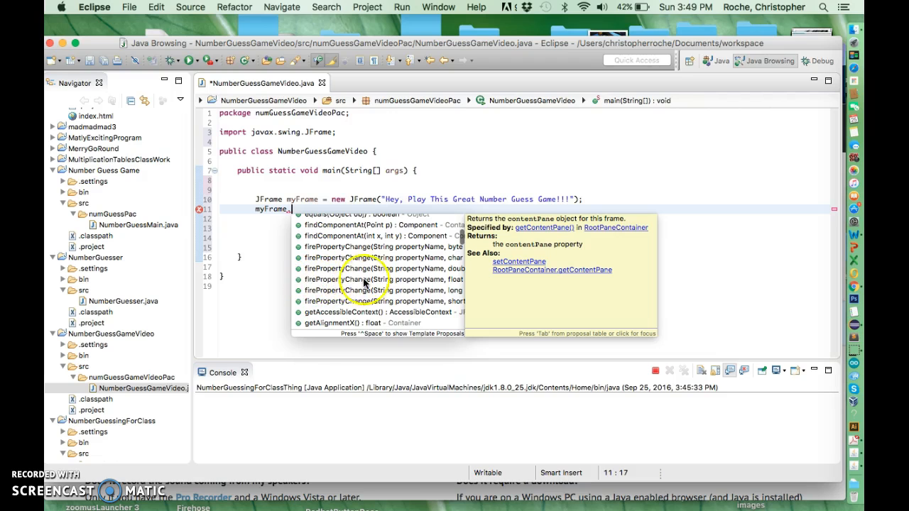
mouse_move(362, 301)
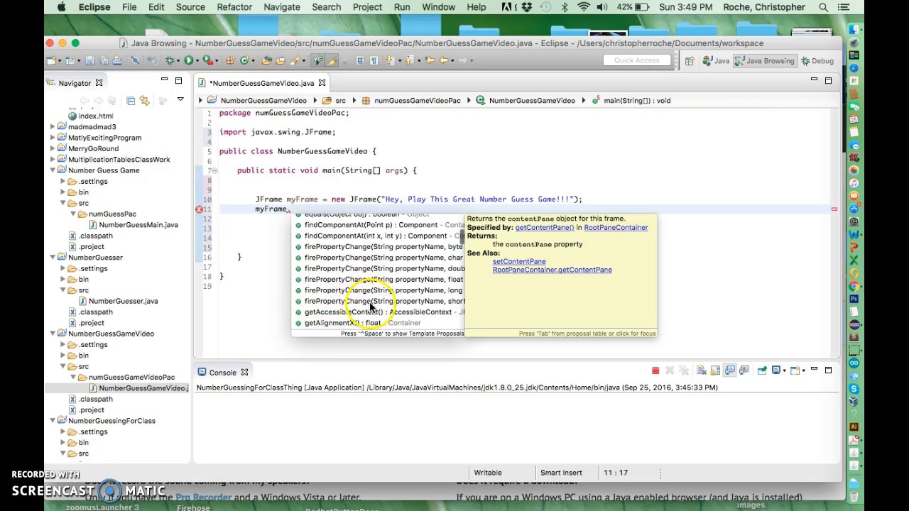
mouse_move(428, 290)
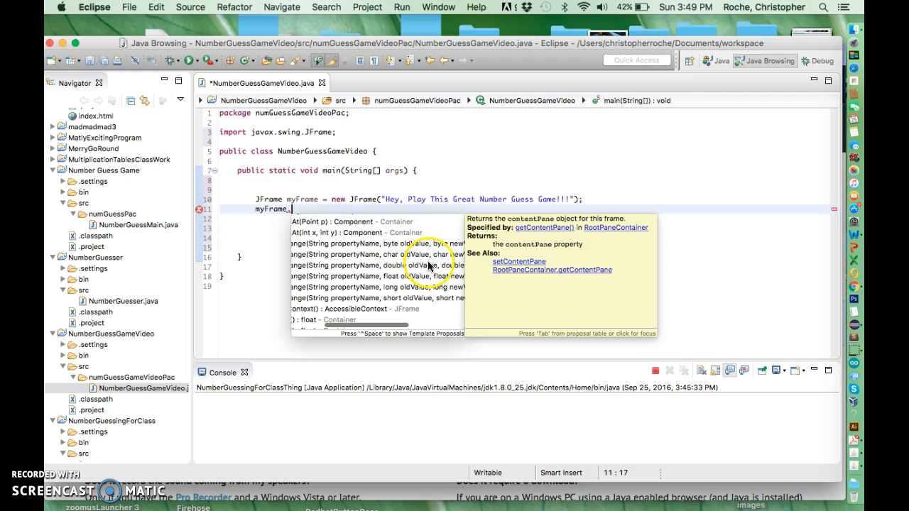
mouse_move(348, 272)
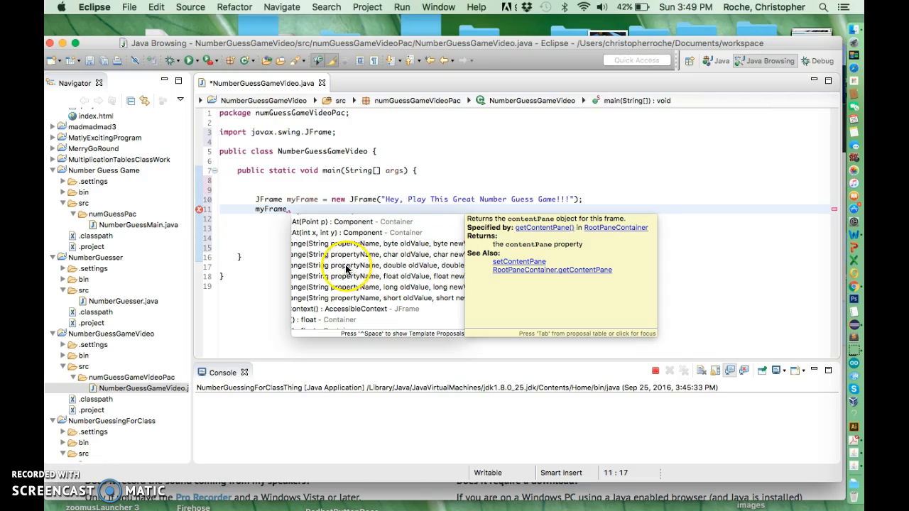
mouse_move(418, 301)
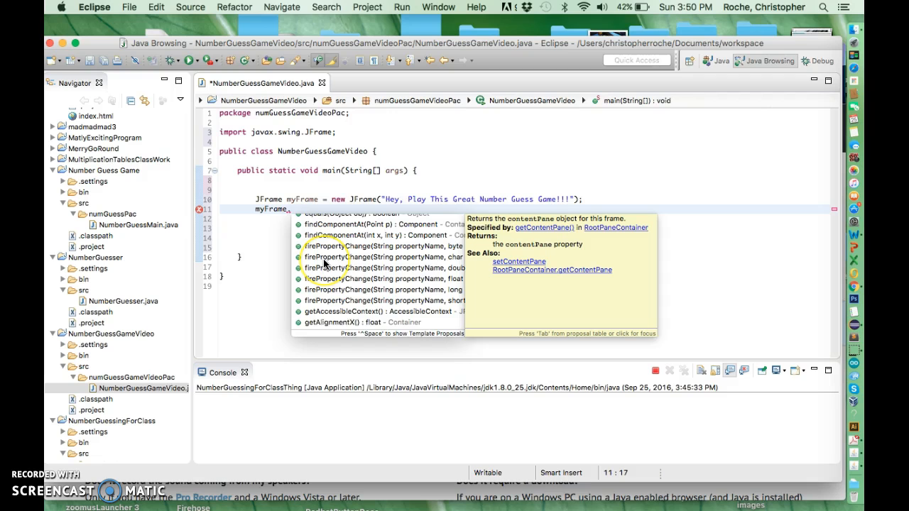
scroll(down, 3)
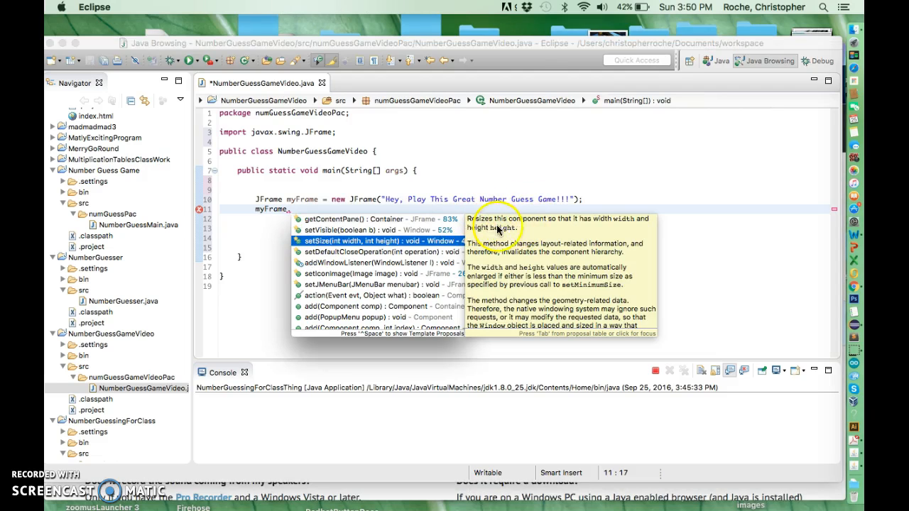
mouse_move(575, 237)
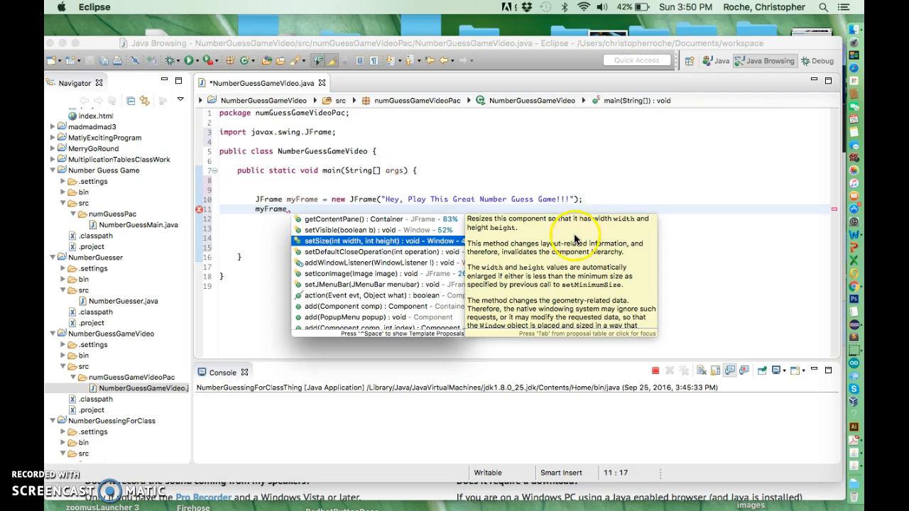
mouse_move(490, 276)
text(setSize(800, 300);)
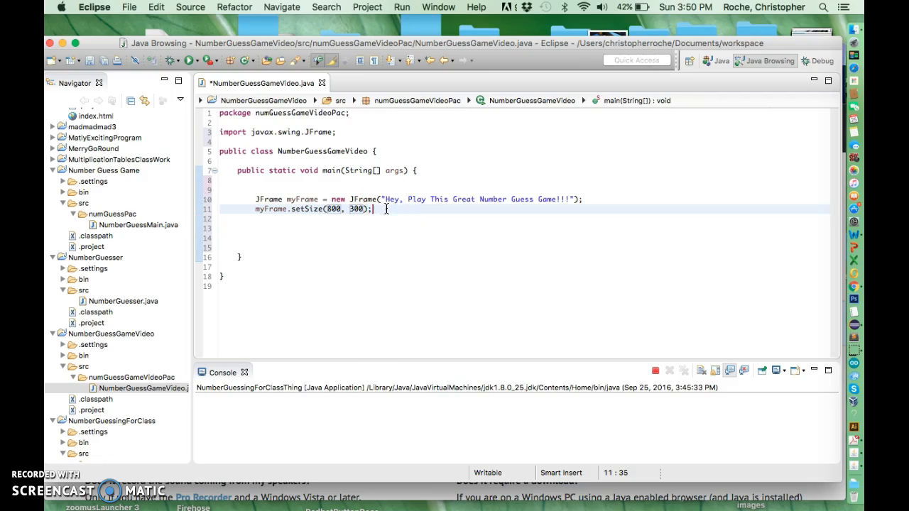
Step: Start a myFrame. line, delete the incomplete statement, and add blank lines below setSize
key(Return)
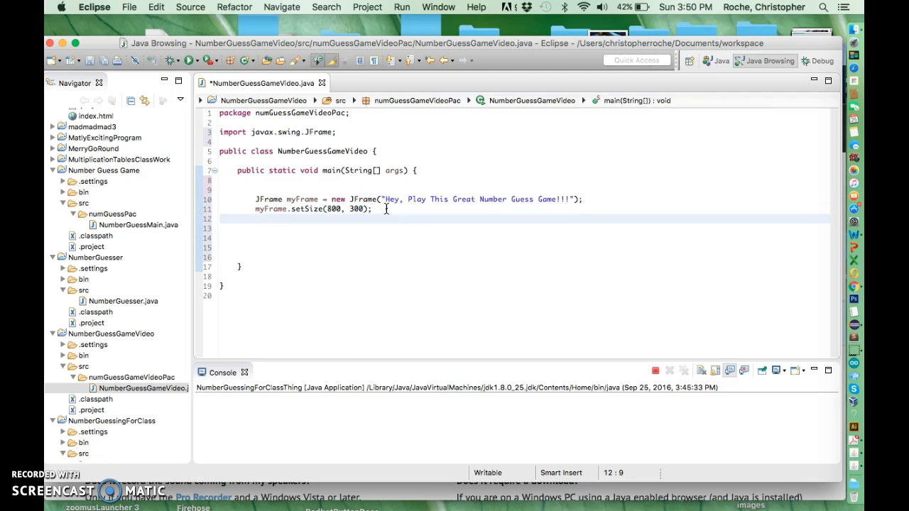
click(257, 218)
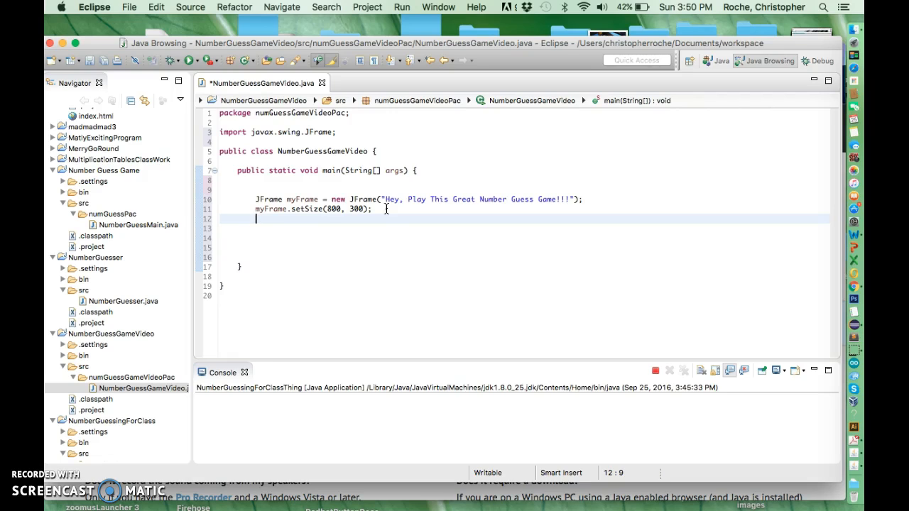
text(myF)
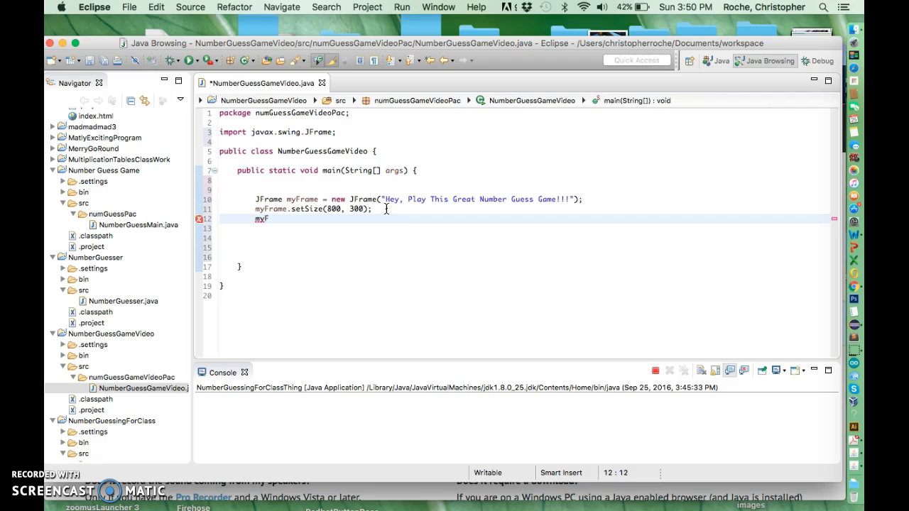
text(ram)
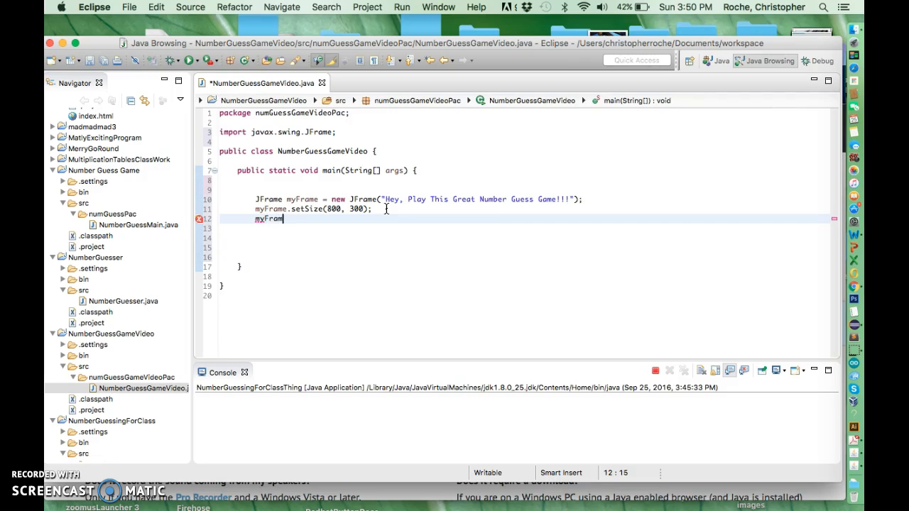
text(e.)
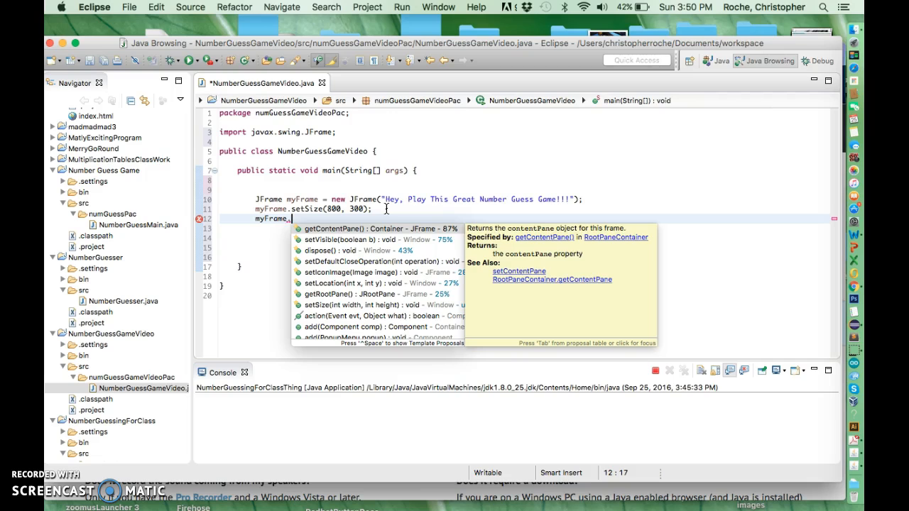
key(Escape)
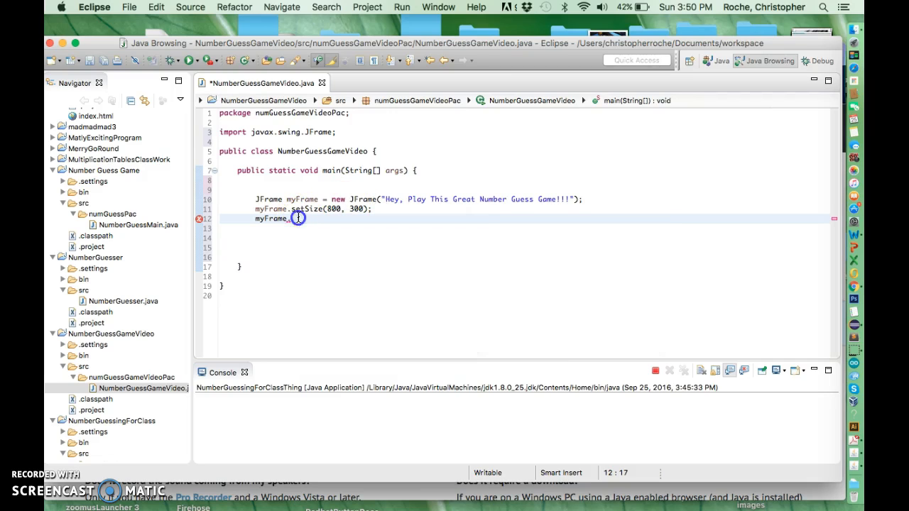
key(Backspace)
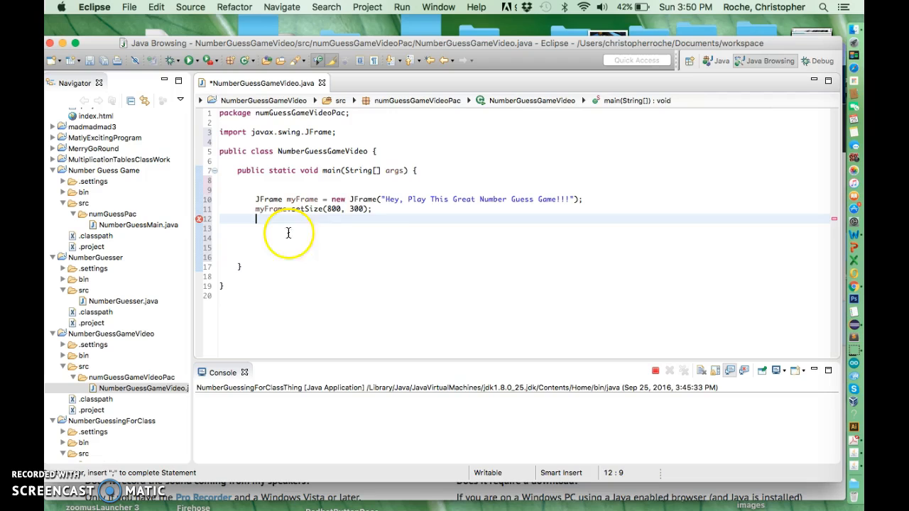
key(Return)
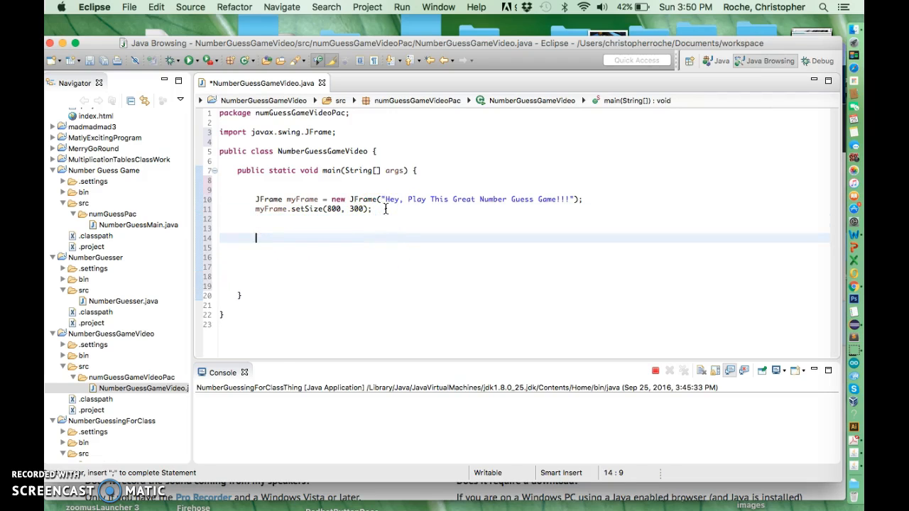
Step: Add comment '//Last thing is to show the Frame...' and myFrame.setVisible(true);
text(//Last thin)
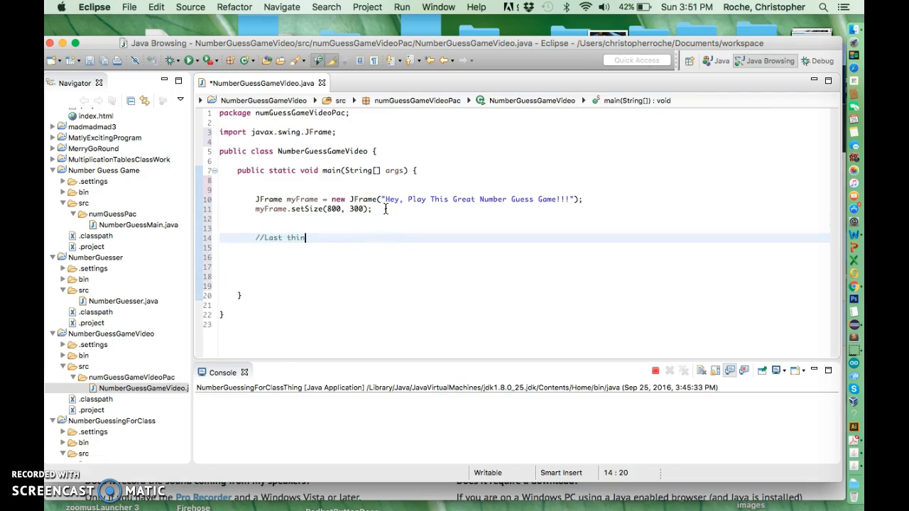
text(g is to show)
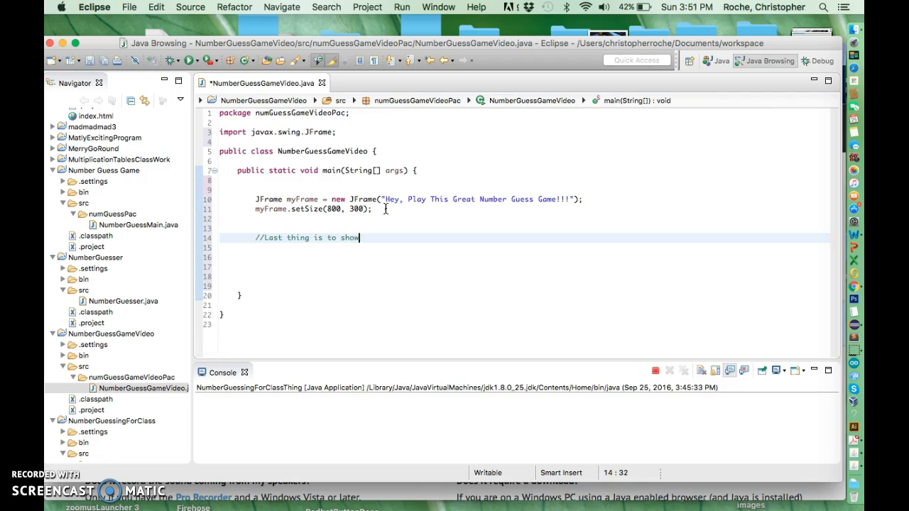
text(the Frame...)
click(524, 247)
text(myFrame.setVisible(boolean);)
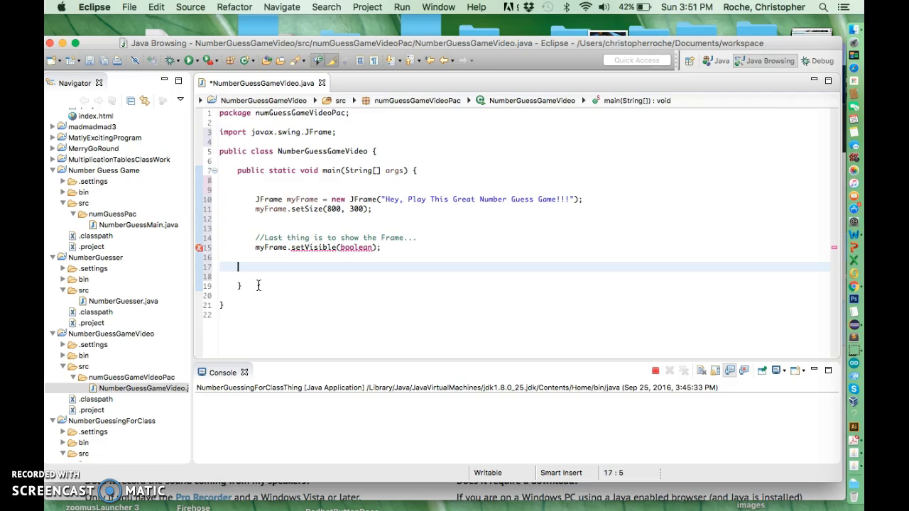
key(Backspace)
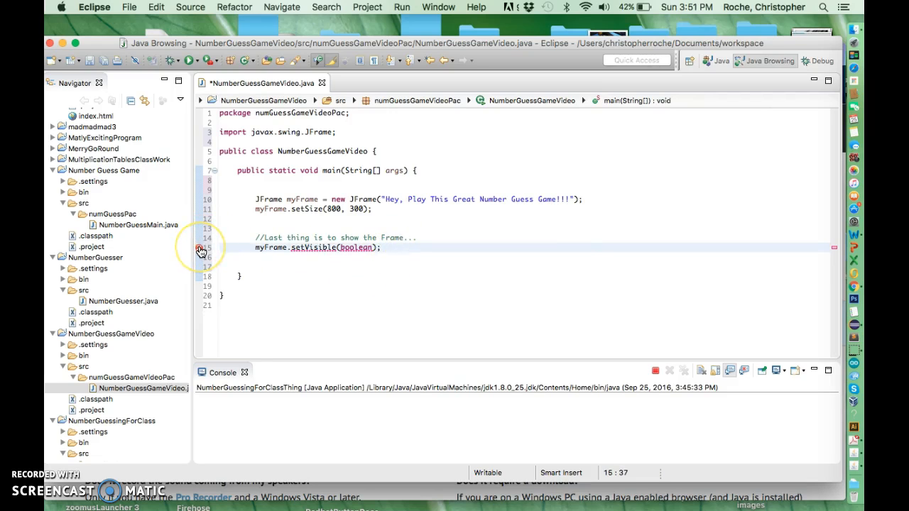
mouse_move(200, 247)
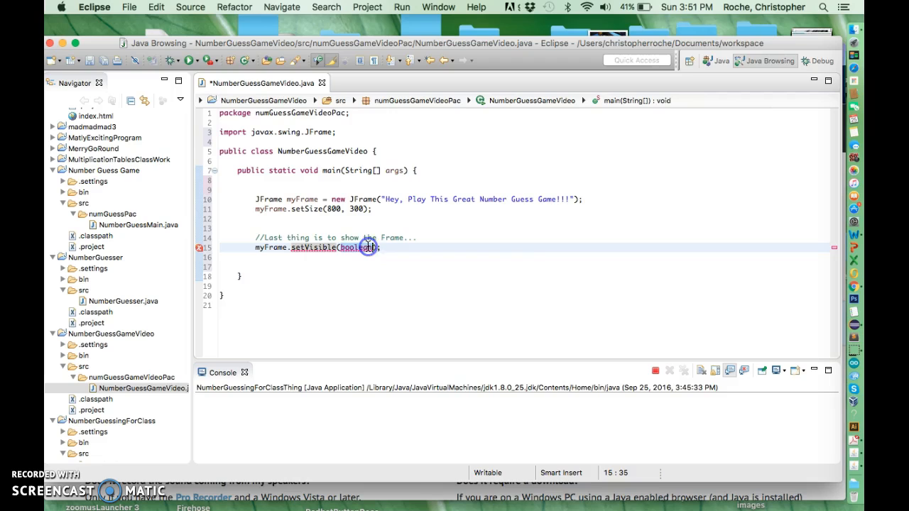
text(true)
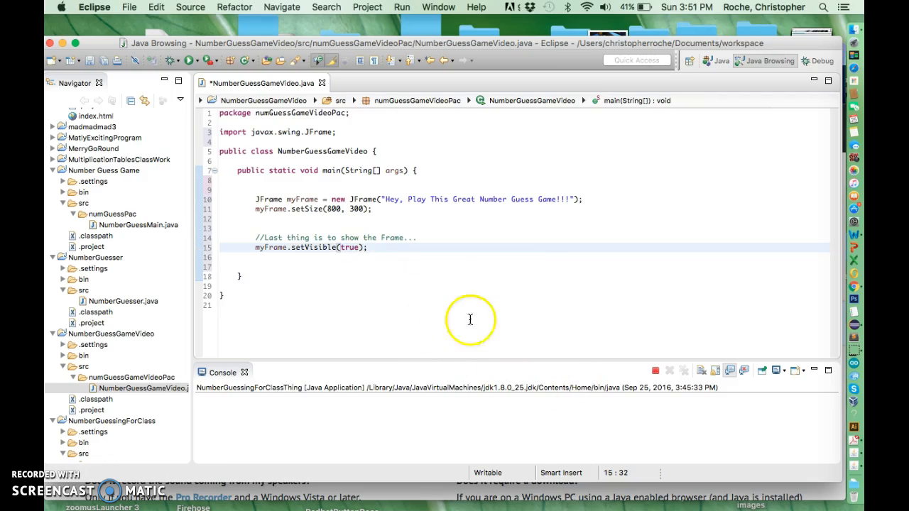
mouse_move(189, 61)
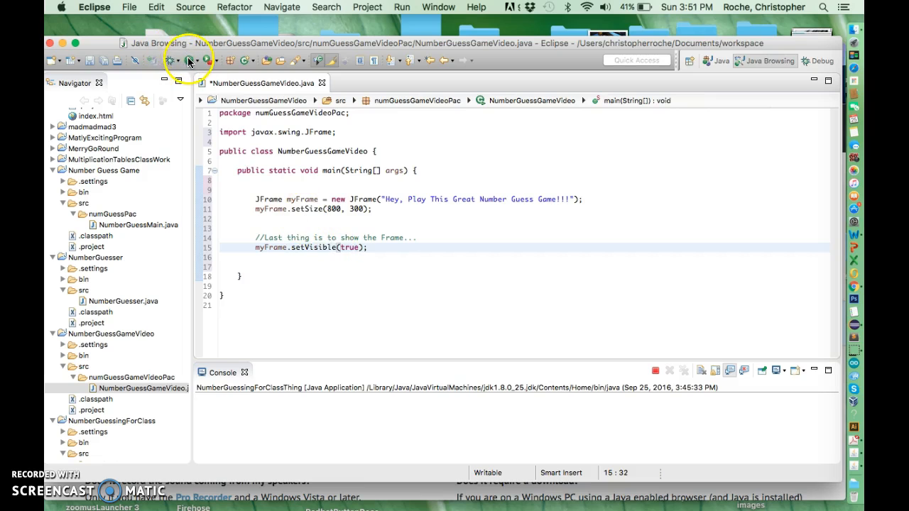
Step: Save and run the class so the 800x300 titled window appears
click(188, 60)
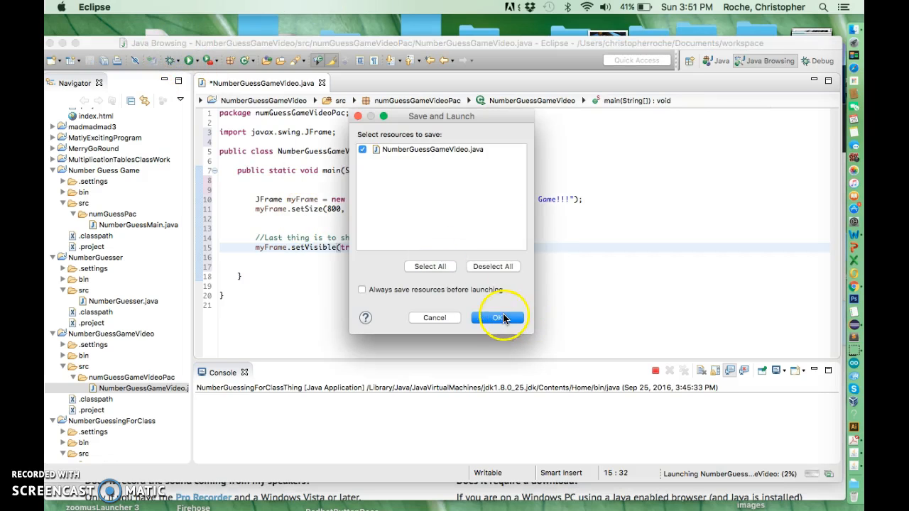
click(498, 317)
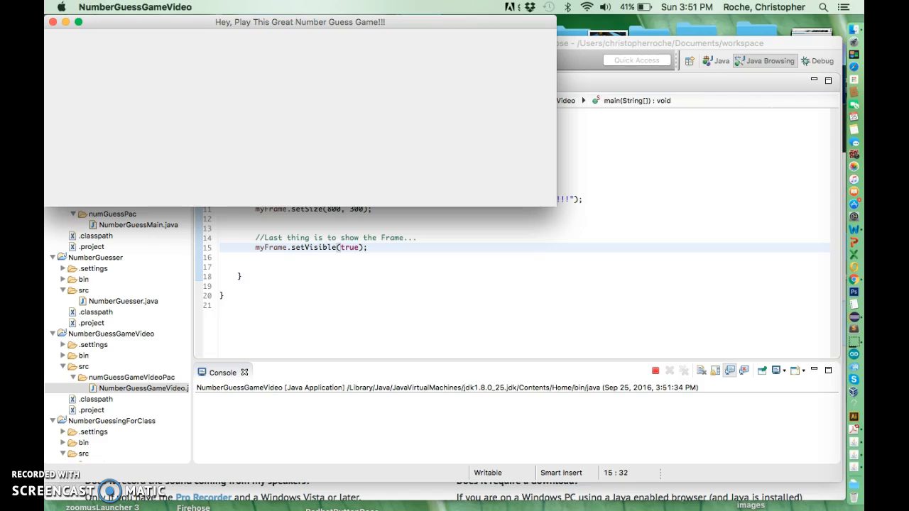
click(302, 226)
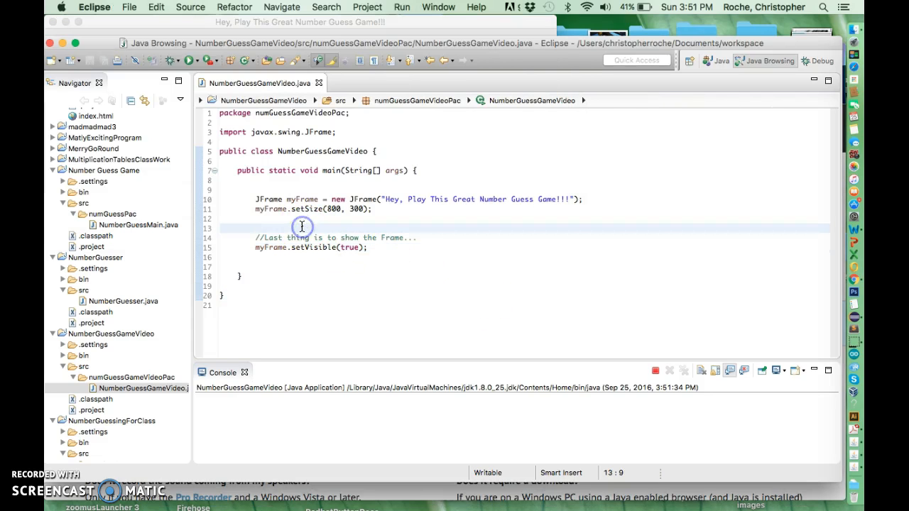
Step: Add myFrame.setLocation(300, 300); below setSize and remove extra blank lines
text(myFrame.setLocaion)
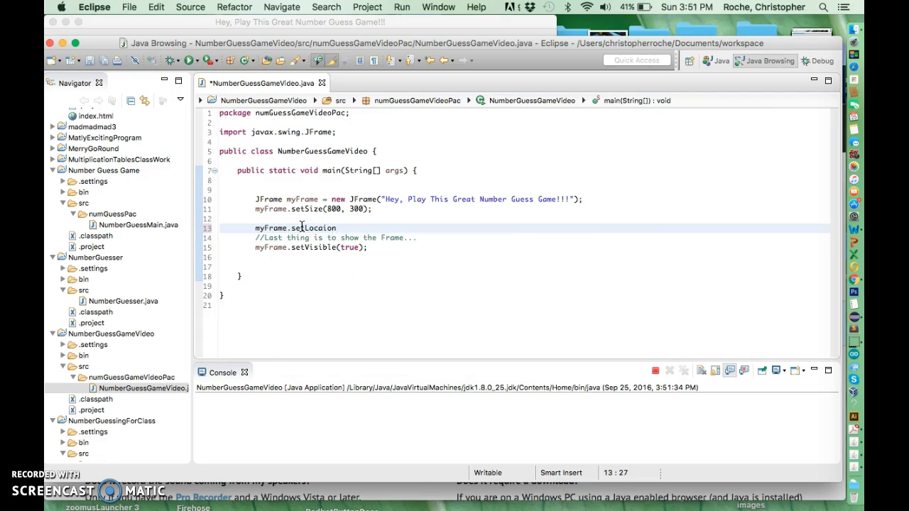
key(Backspace)
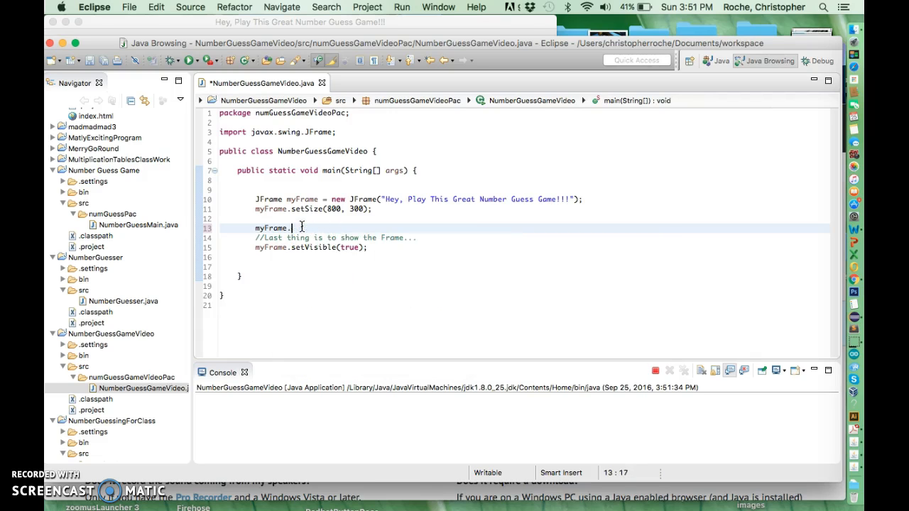
text(se)
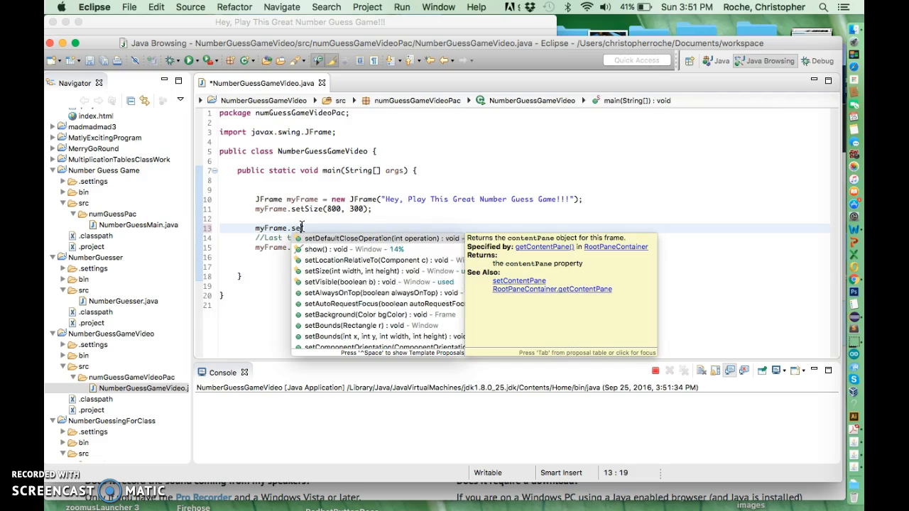
text(Lo)
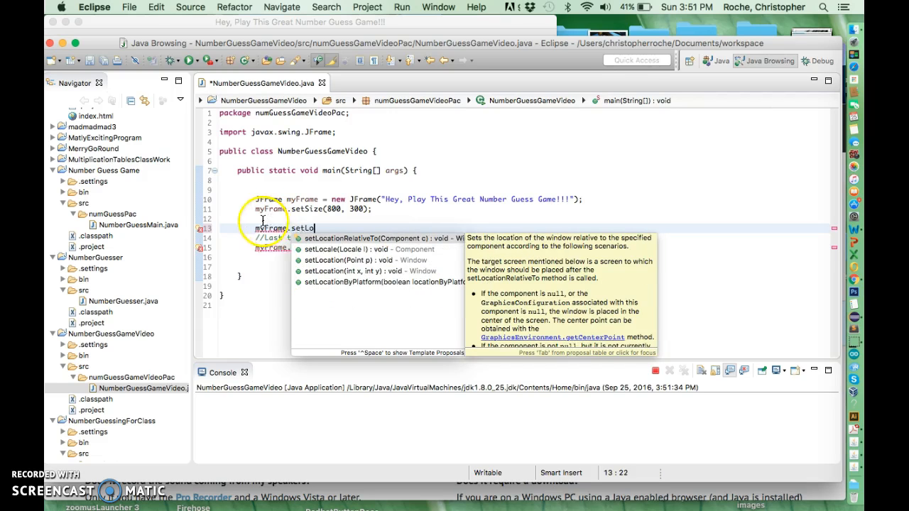
mouse_move(337, 275)
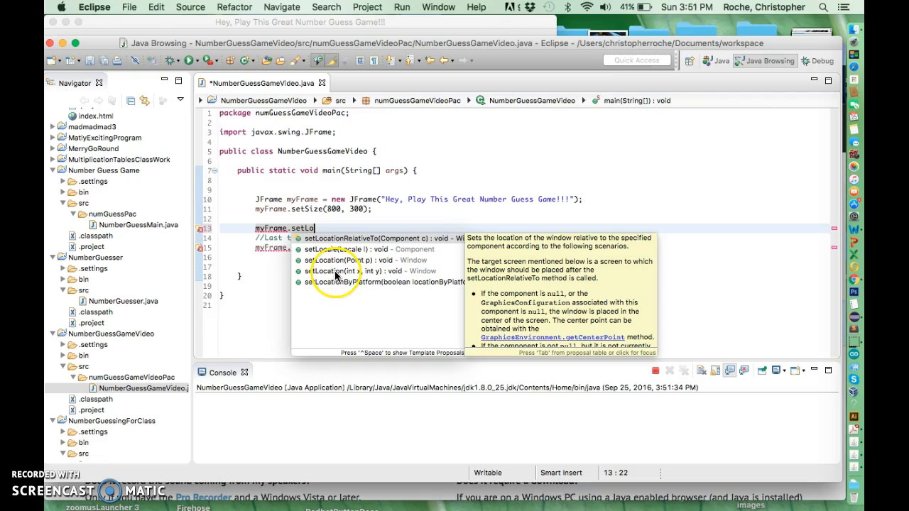
mouse_move(362, 259)
text(cation(300, 300);)
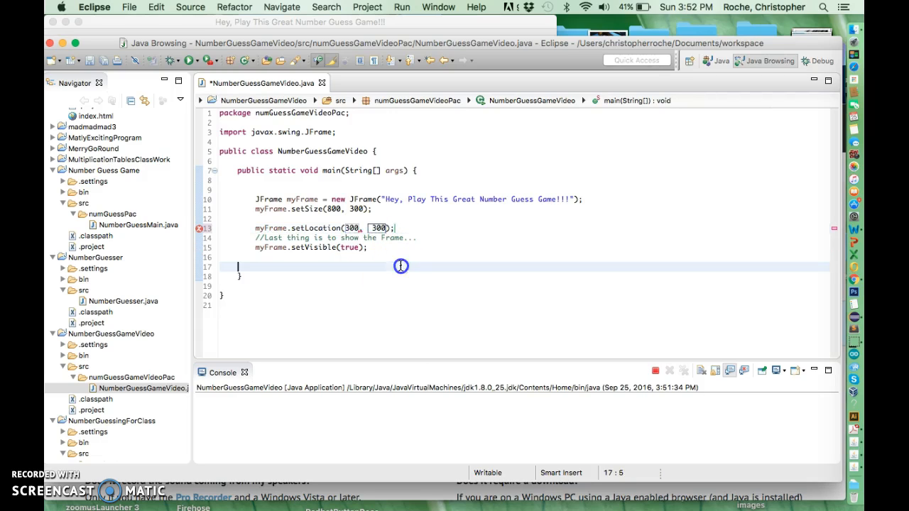
click(304, 218)
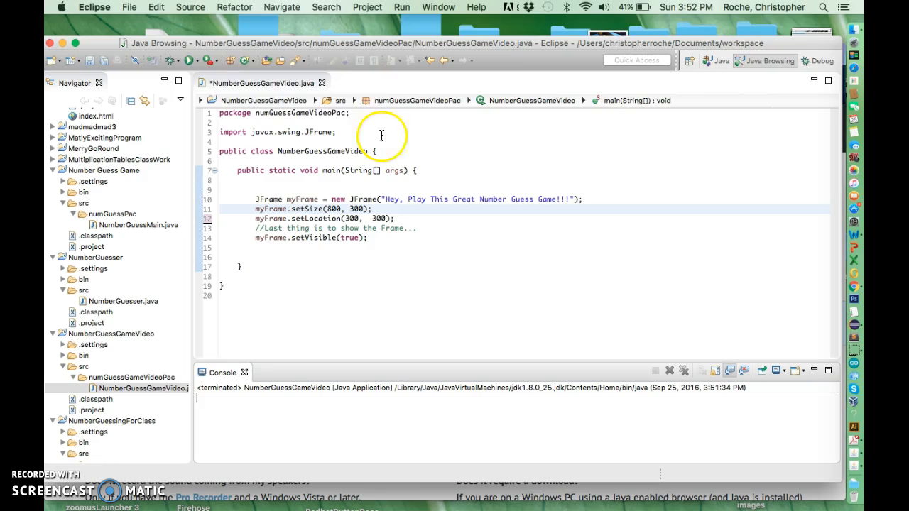
Step: Save and relaunch the program so the window opens at 300, 300
click(190, 60)
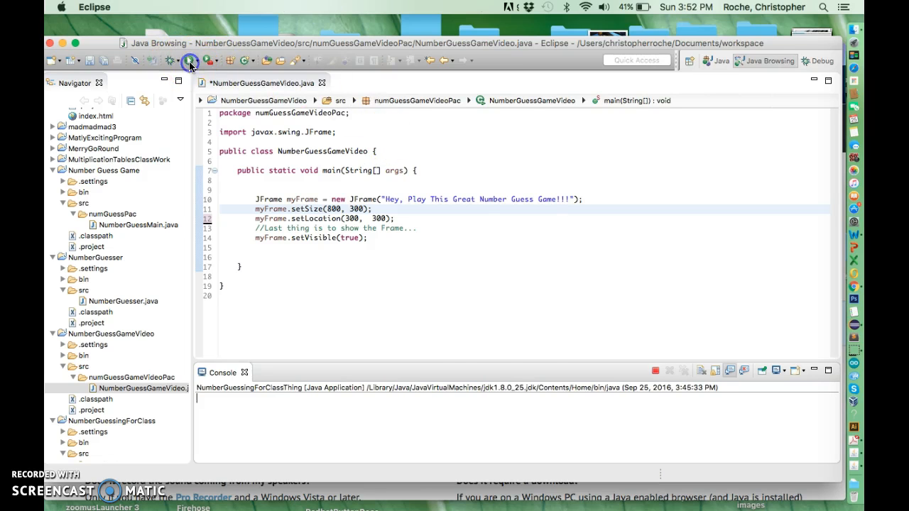
click(189, 61)
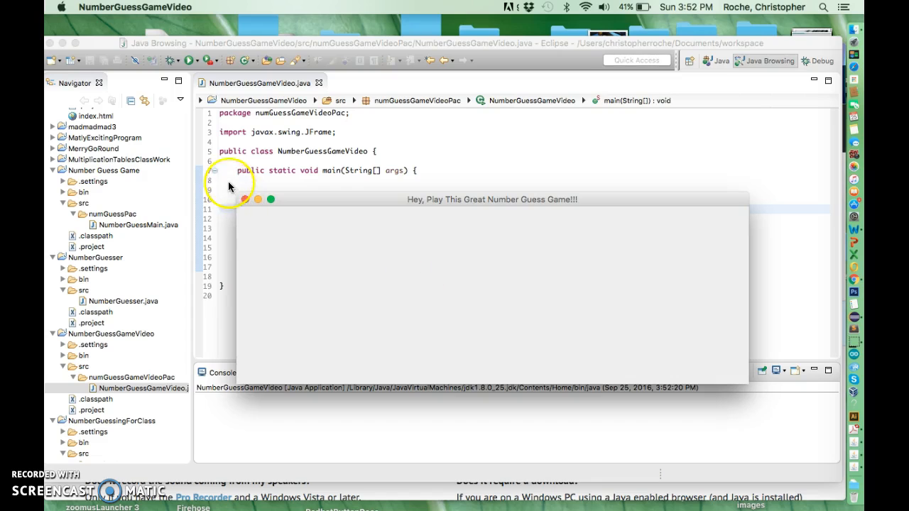
mouse_move(138, 187)
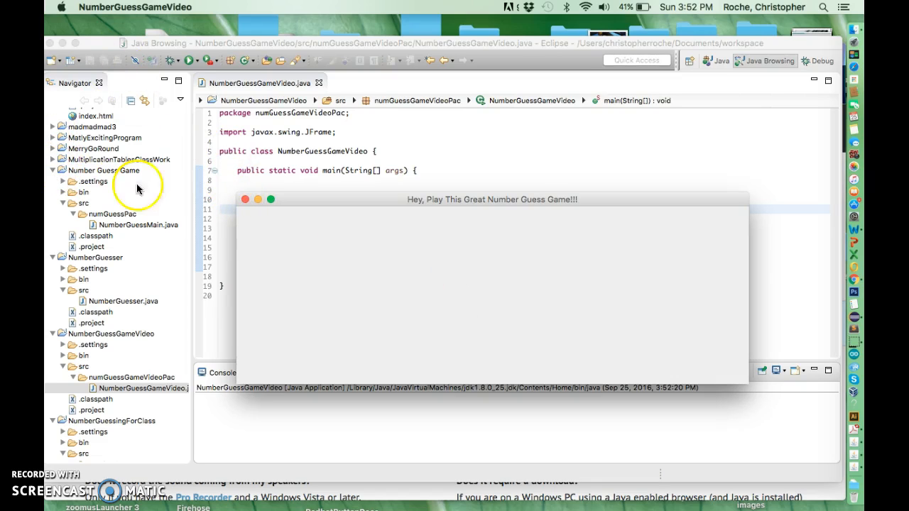
mouse_move(234, 58)
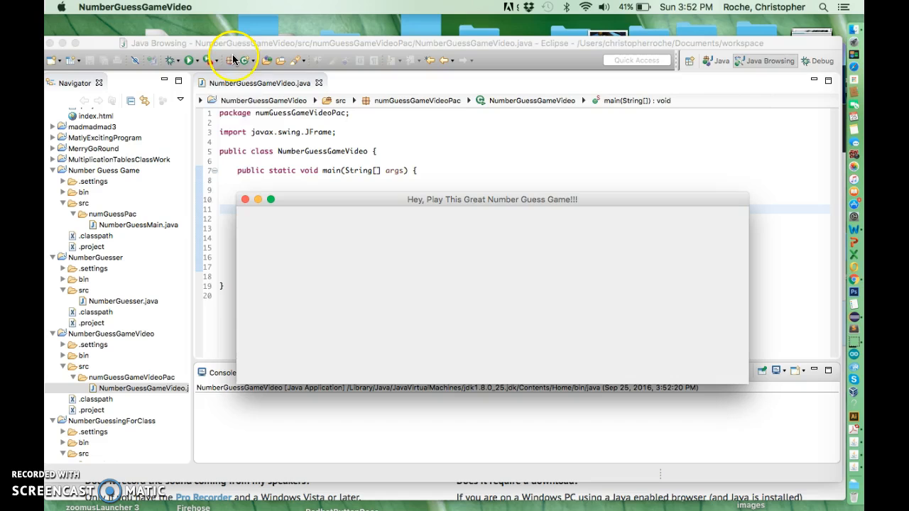
mouse_move(74, 19)
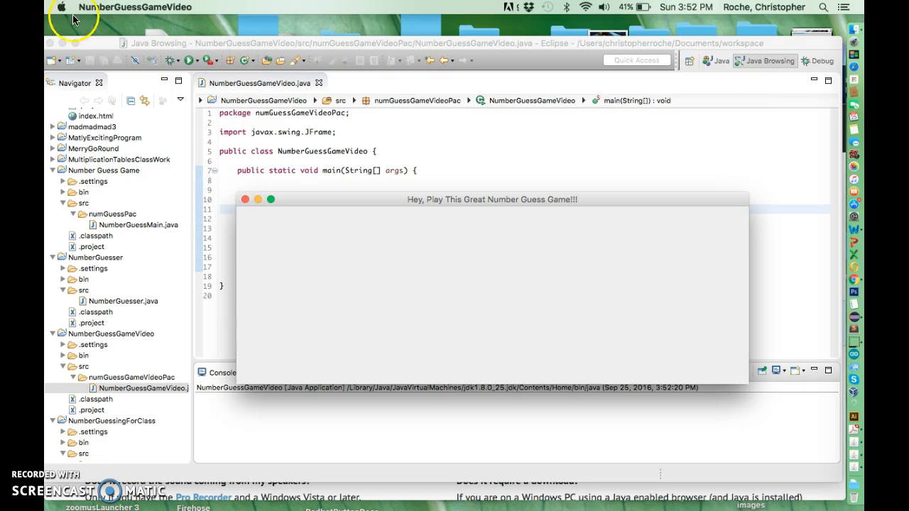
mouse_move(248, 191)
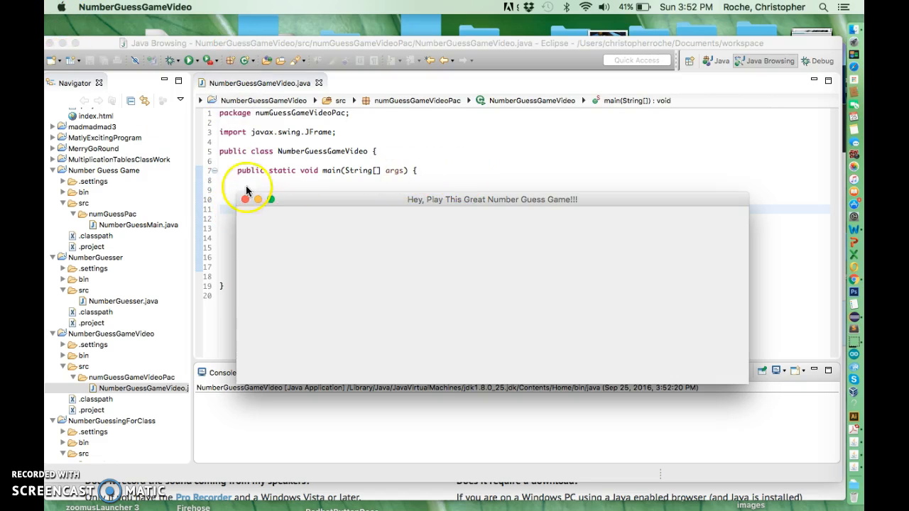